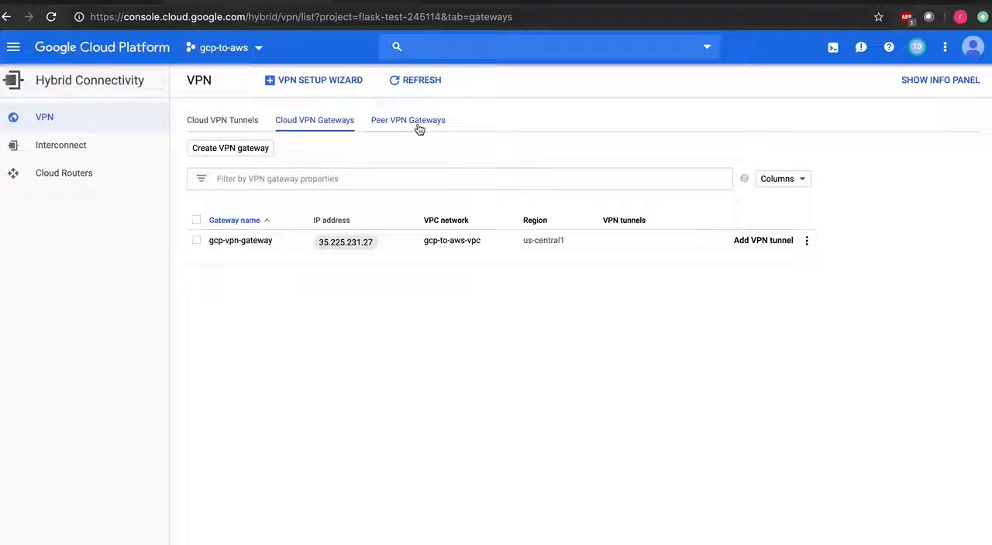
Step: Delete the aws-vpn-gateway peer VPN gateway from the Peer VPN Gateways list
click(408, 120)
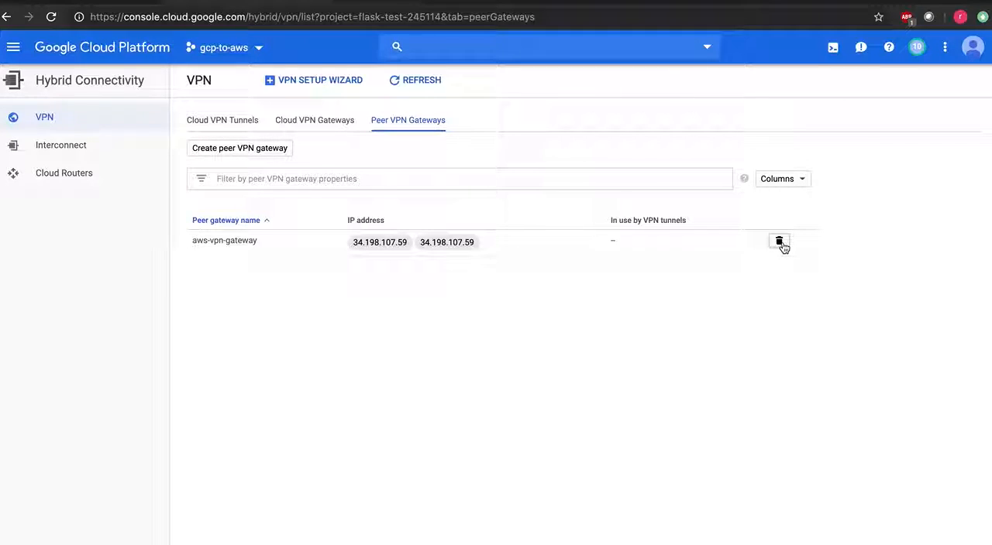
click(778, 241)
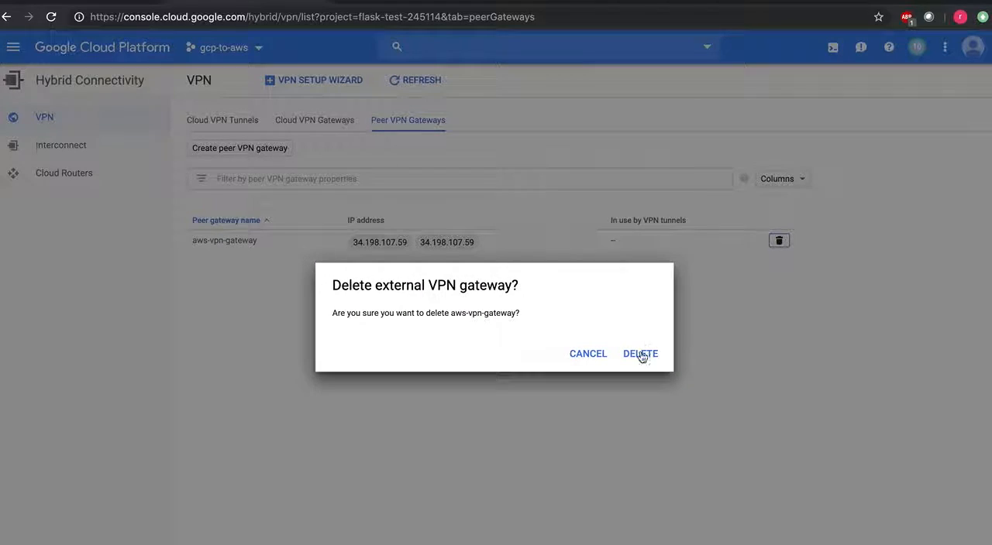
click(640, 354)
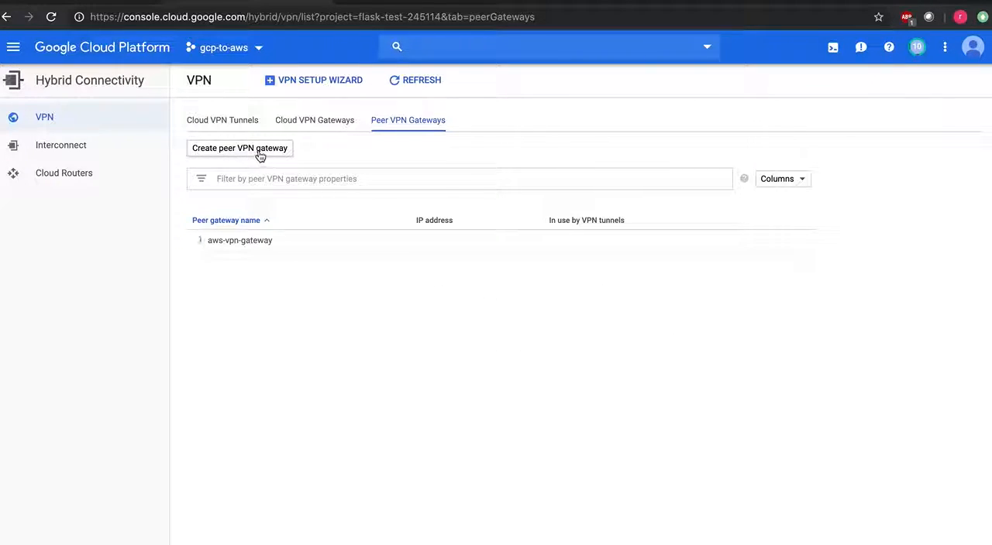
Step: Create peer gateway aws-vpn-gcp-gateway with two interfaces, 3.218.108.22 and 34.205.113.92
click(238, 148)
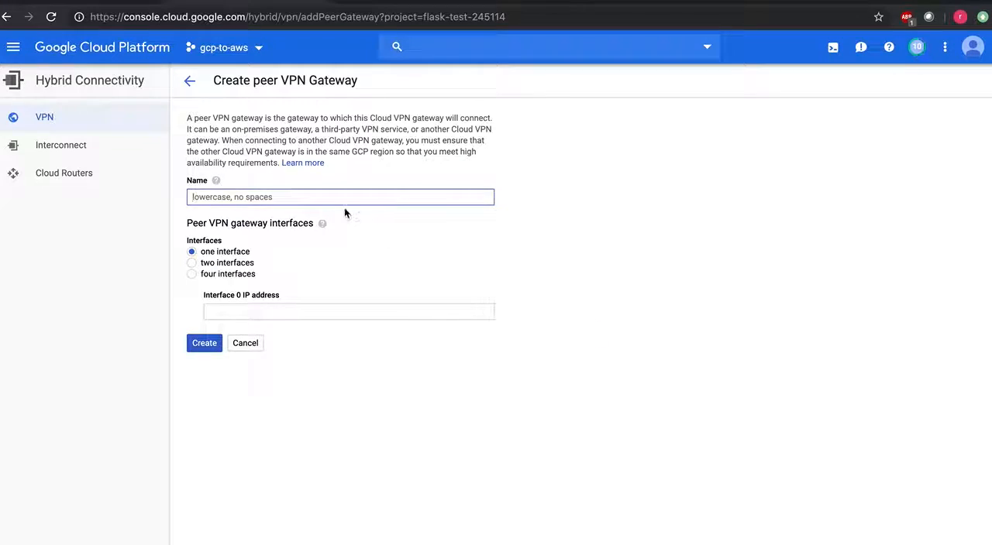
text(aws)
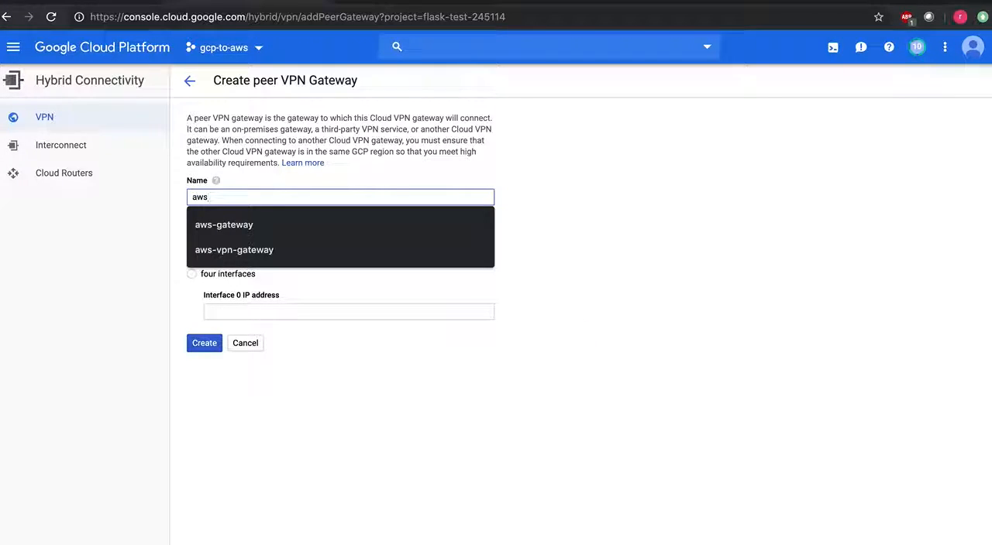
click(233, 250)
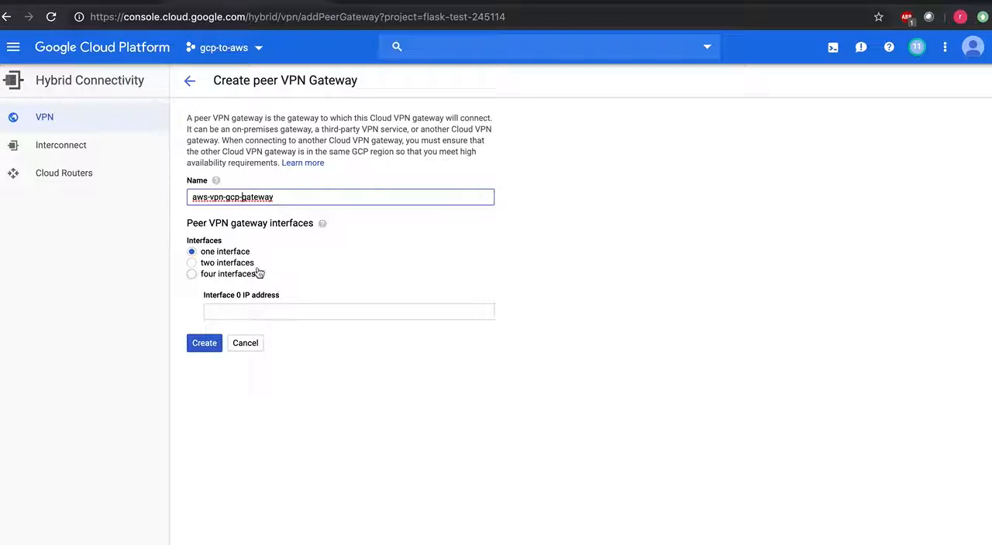
click(190, 263)
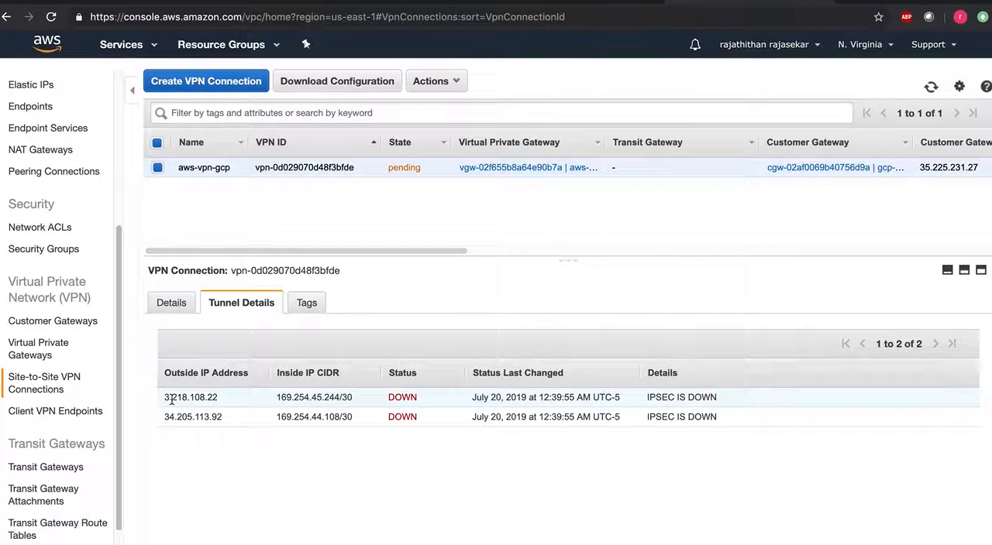
double_click(190, 396)
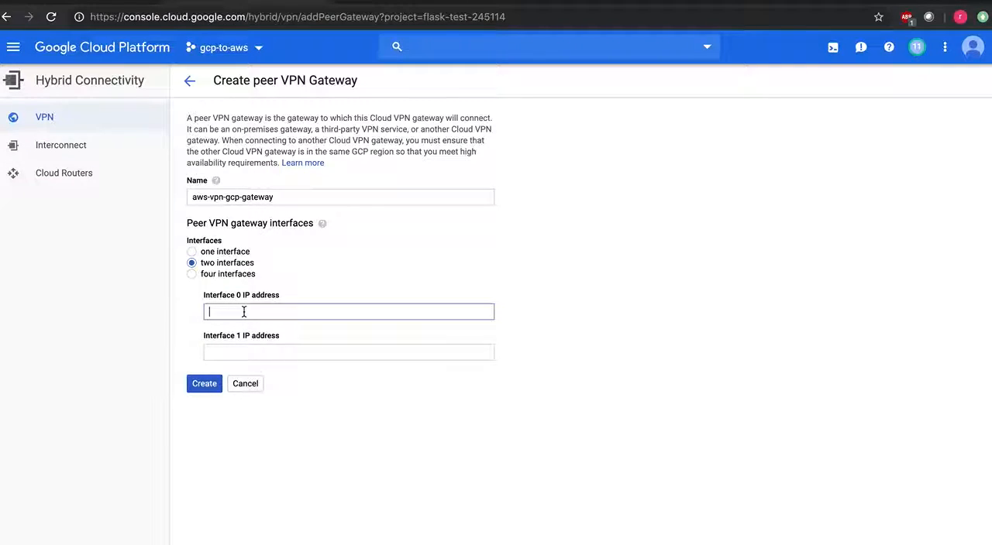
text(3.218.108.22)
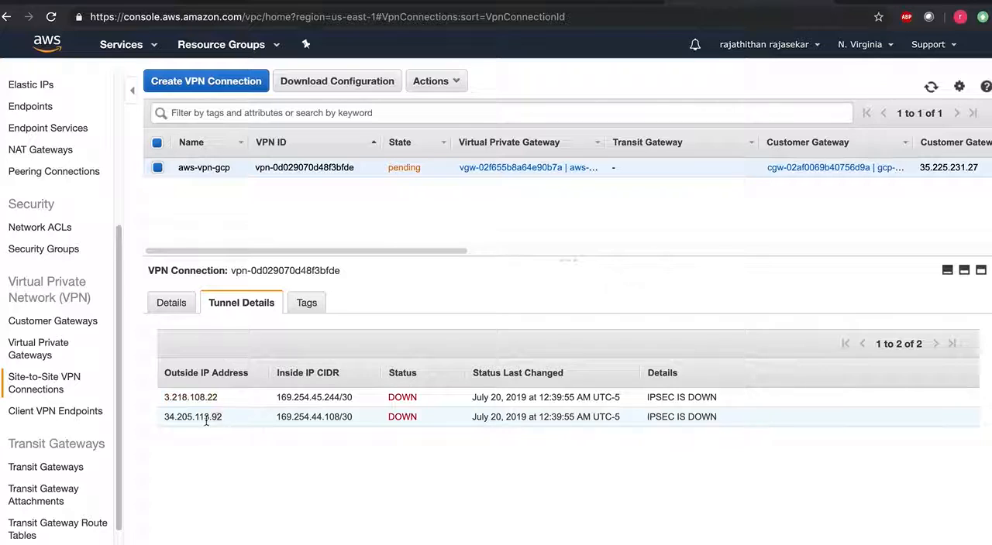
double_click(192, 417)
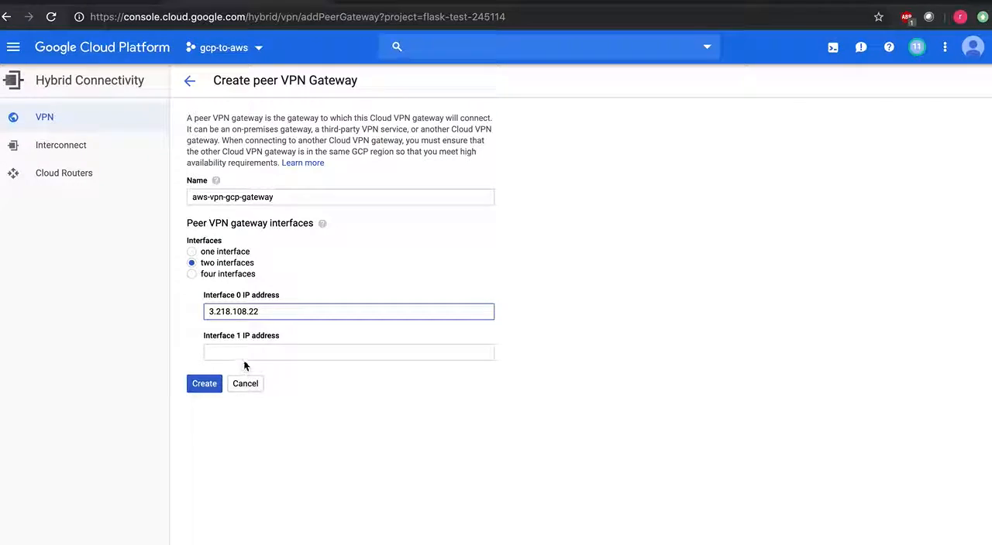
text(34.205.113.92)
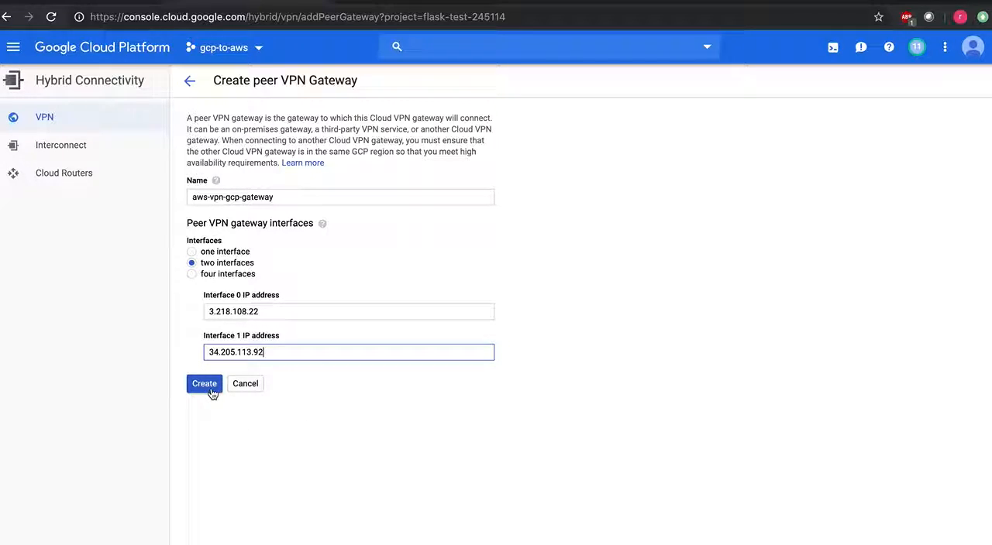
click(204, 384)
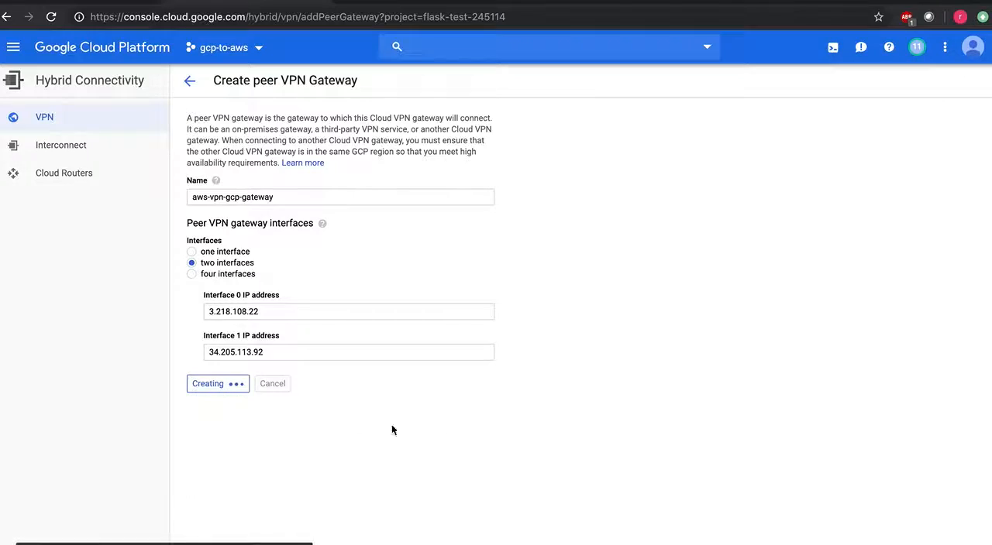
Step: Confirm the new peer gateway is created and switch to the Cloud VPN Gateways list
click(207, 384)
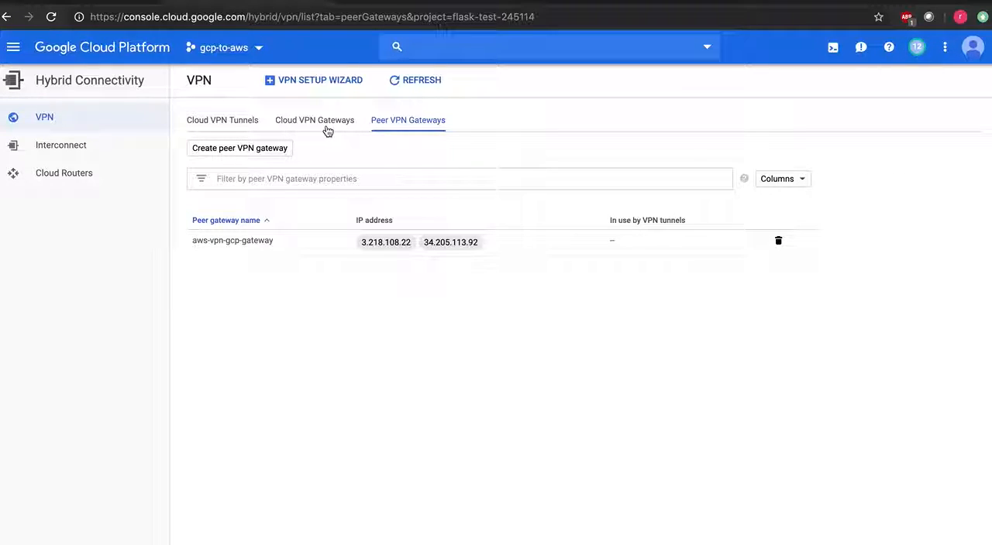
click(313, 120)
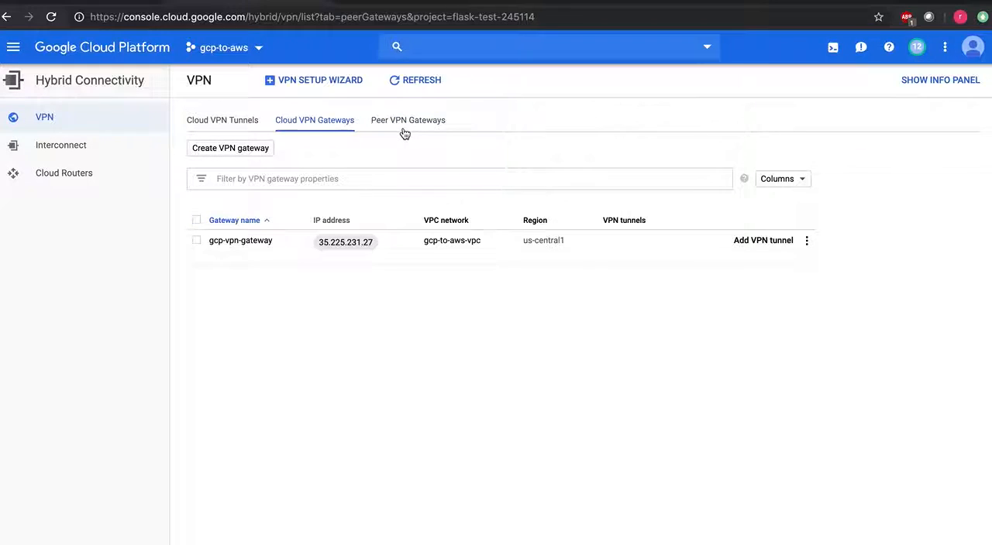
click(314, 120)
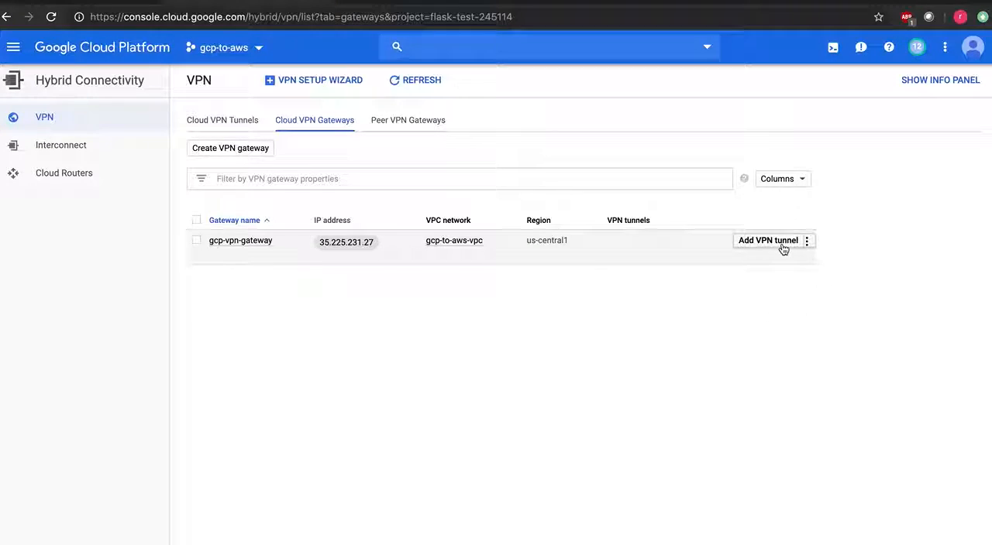
mouse_move(466, 281)
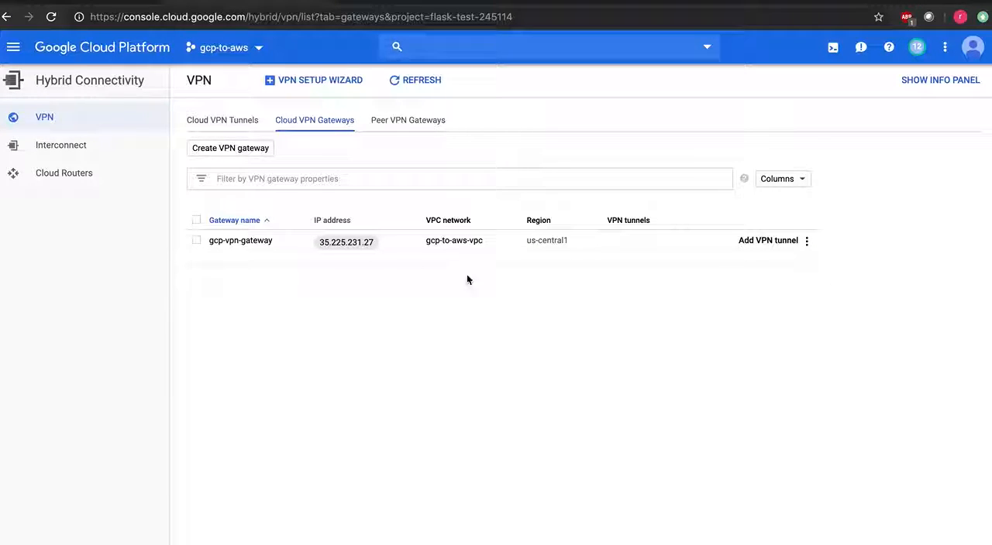
mouse_move(771, 246)
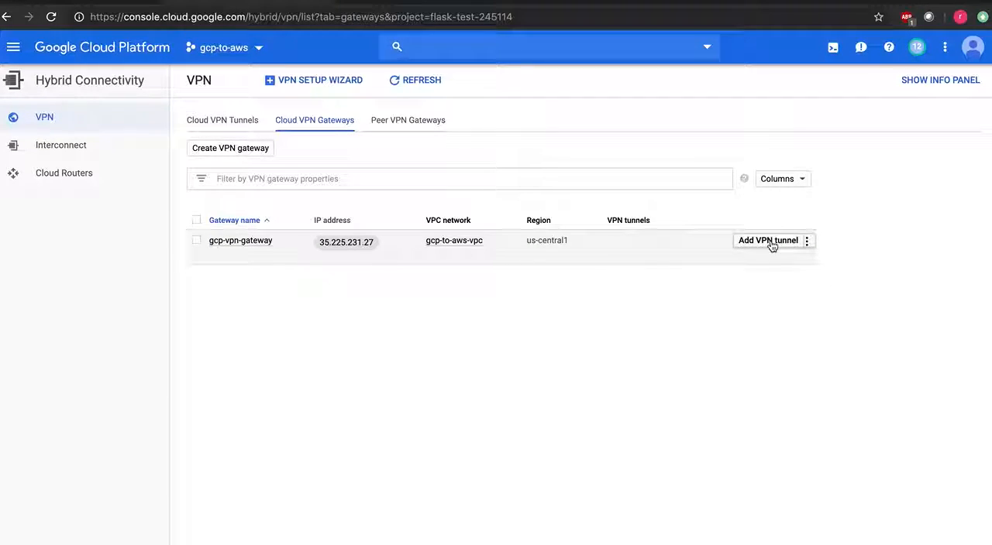
Step: Start tunnel gcp-vpn-gateway-tunnel-1 on gcp-vpn-gateway and review the available cloud routers
click(766, 240)
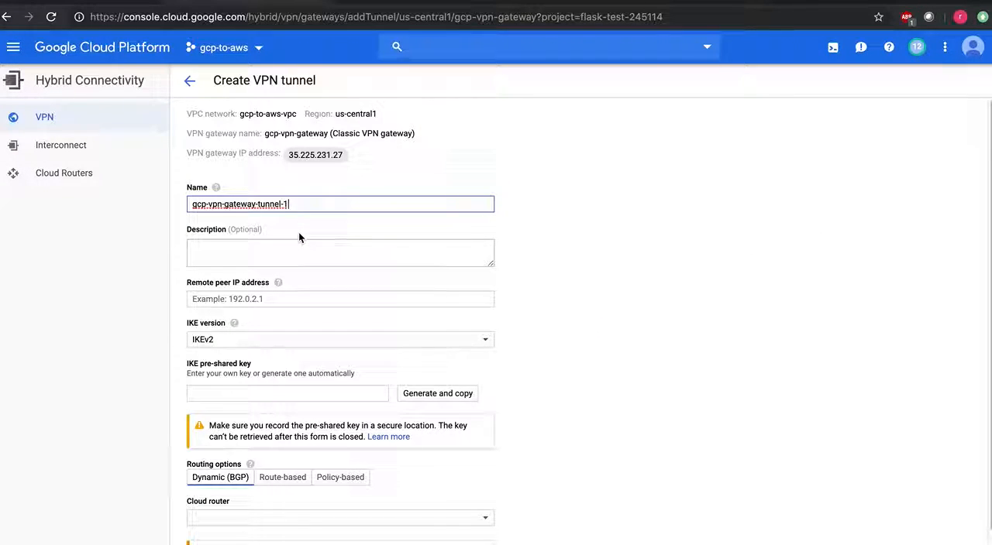
mouse_move(446, 358)
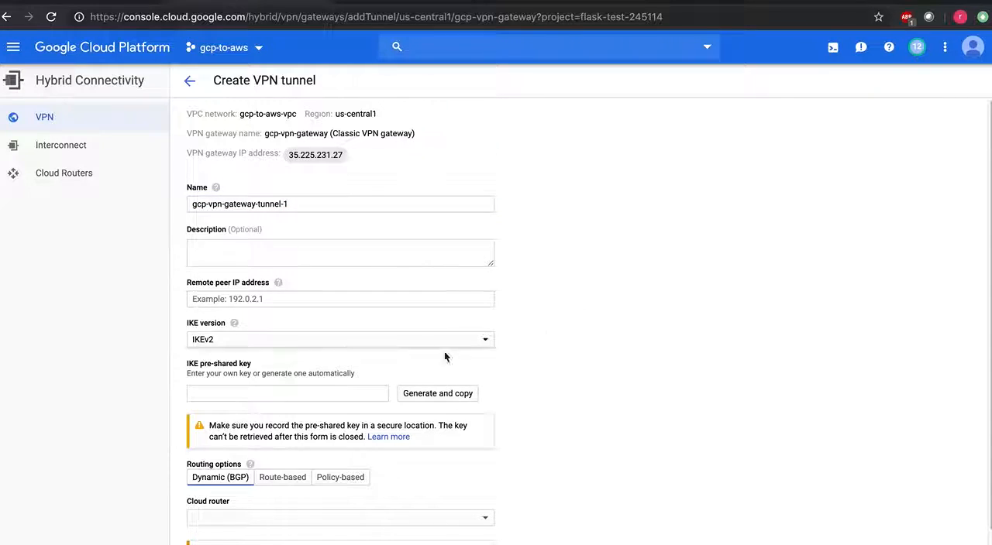
click(339, 299)
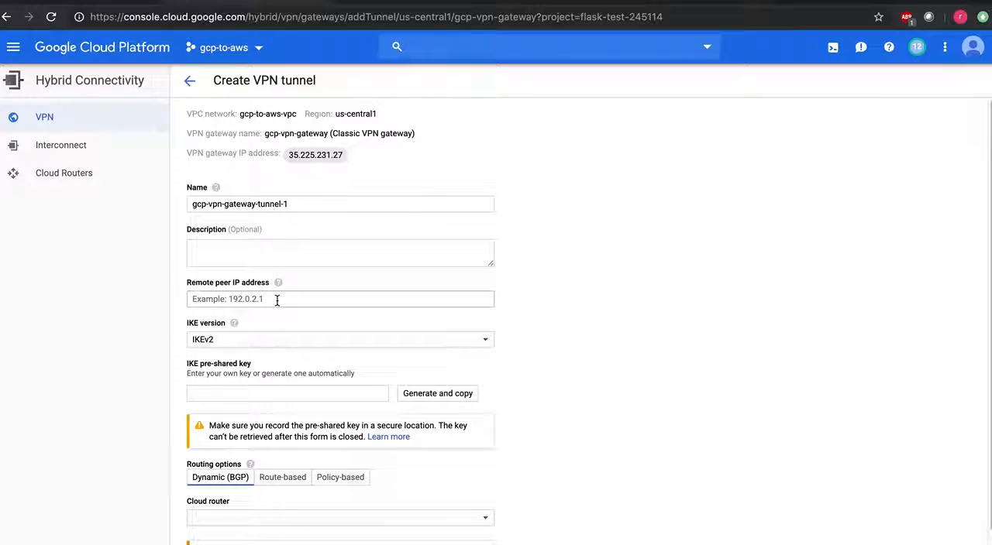
click(339, 299)
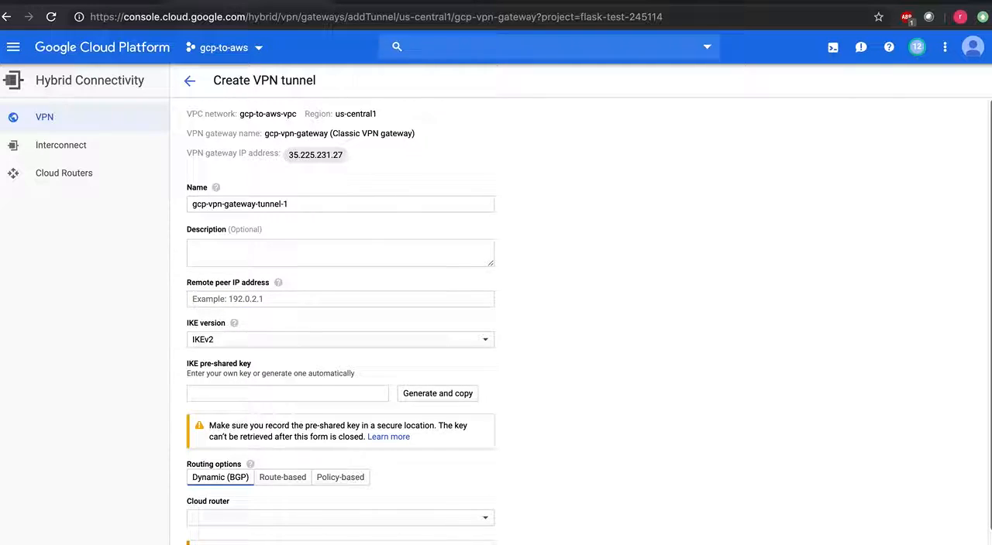
scroll(down, 3)
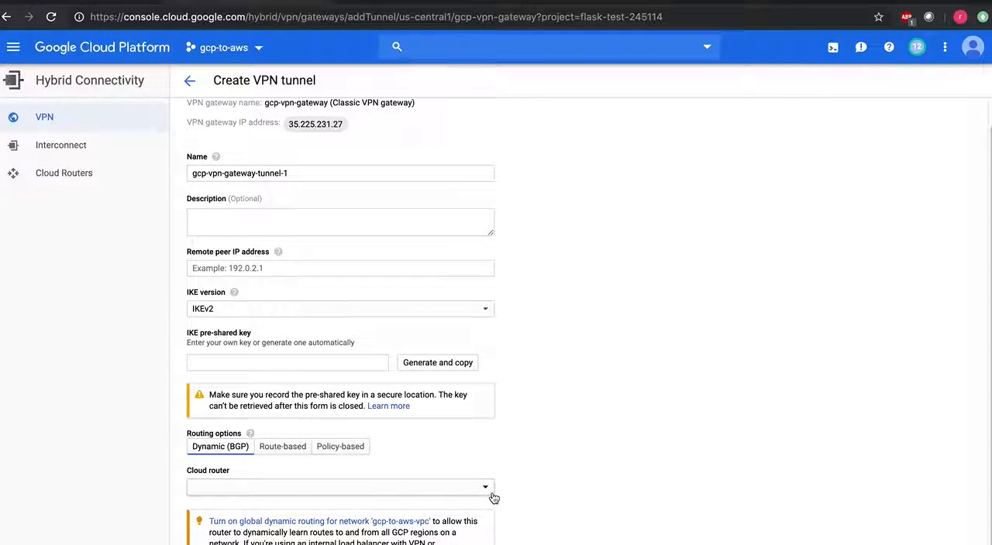
click(339, 487)
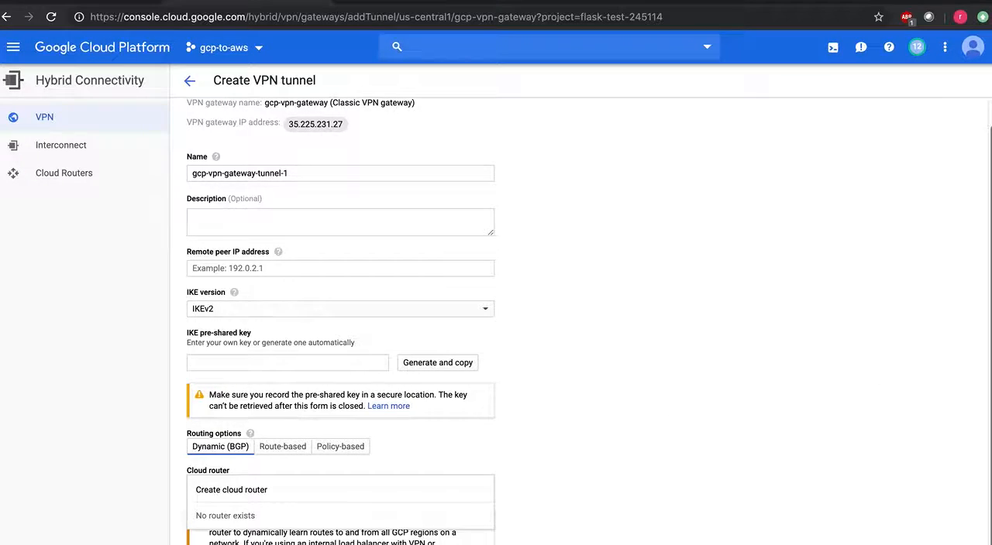
scroll(down, 3)
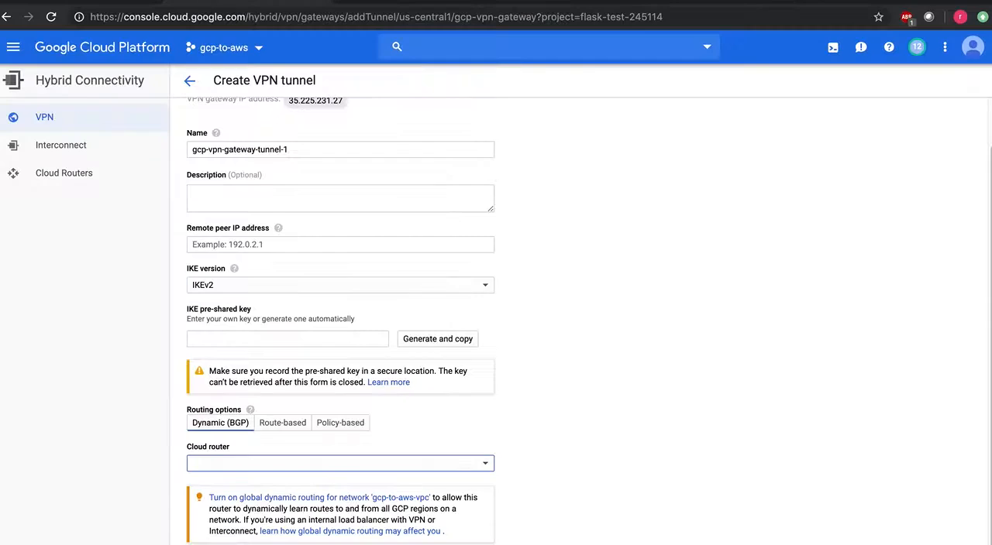
Step: Enter remote peer IP 3.218.108.22 and a pre-shared key for the tunnel
click(340, 244)
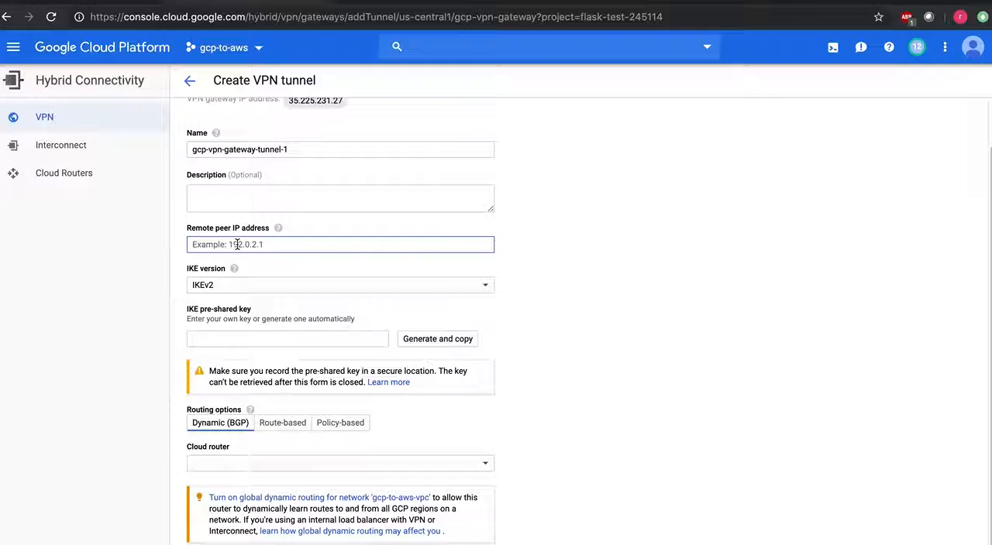
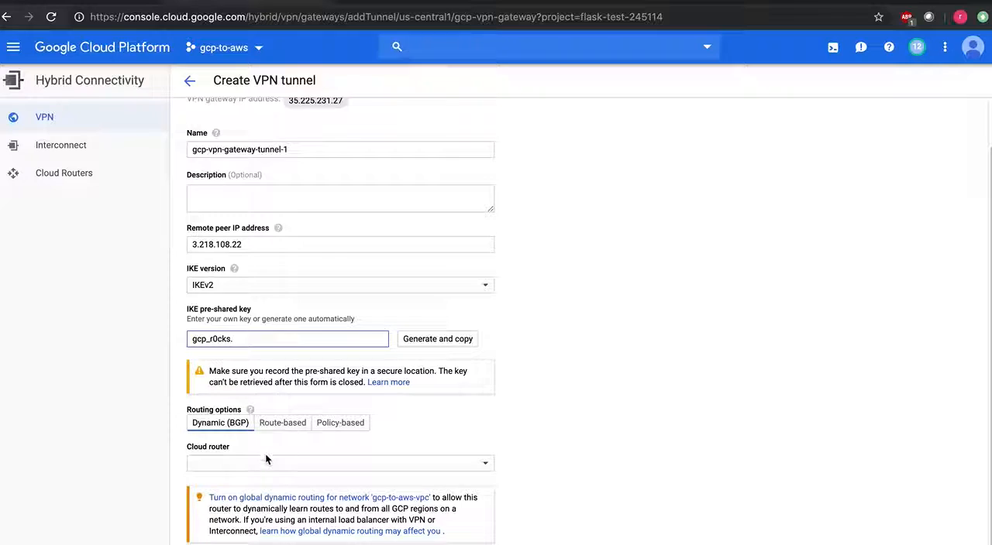
Step: Create cloud router gcp-router with Google ASN 65434 and save it for the tunnel
click(339, 463)
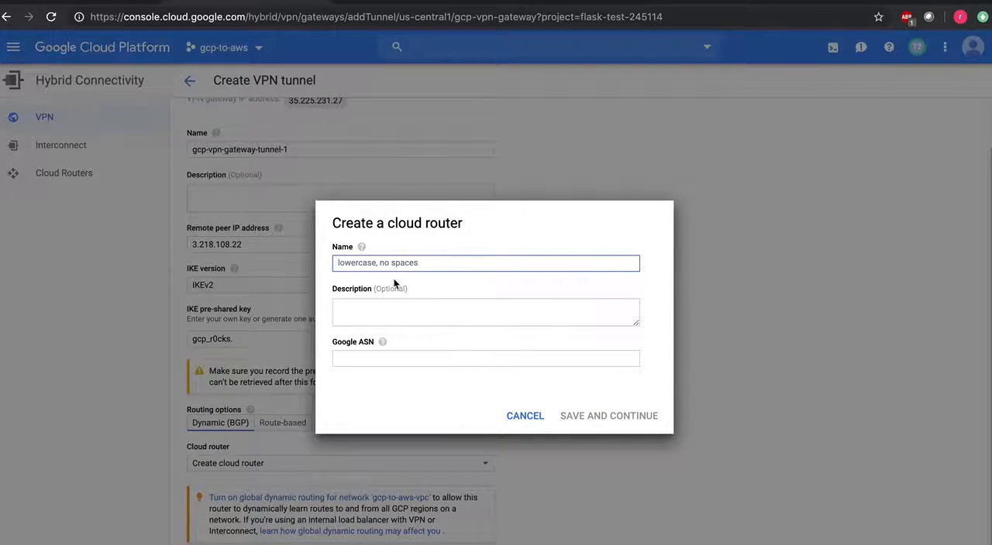
click(486, 262)
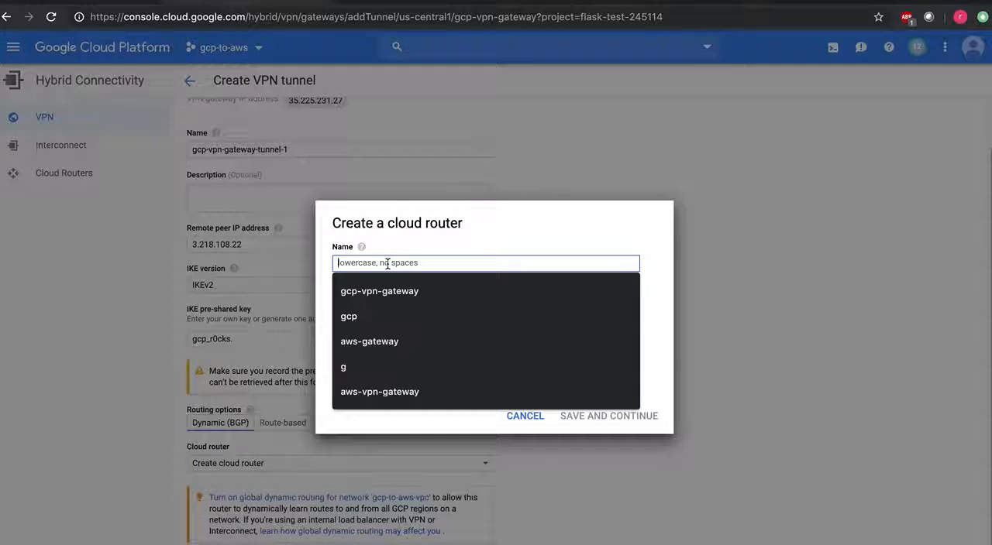
text(gcp-router)
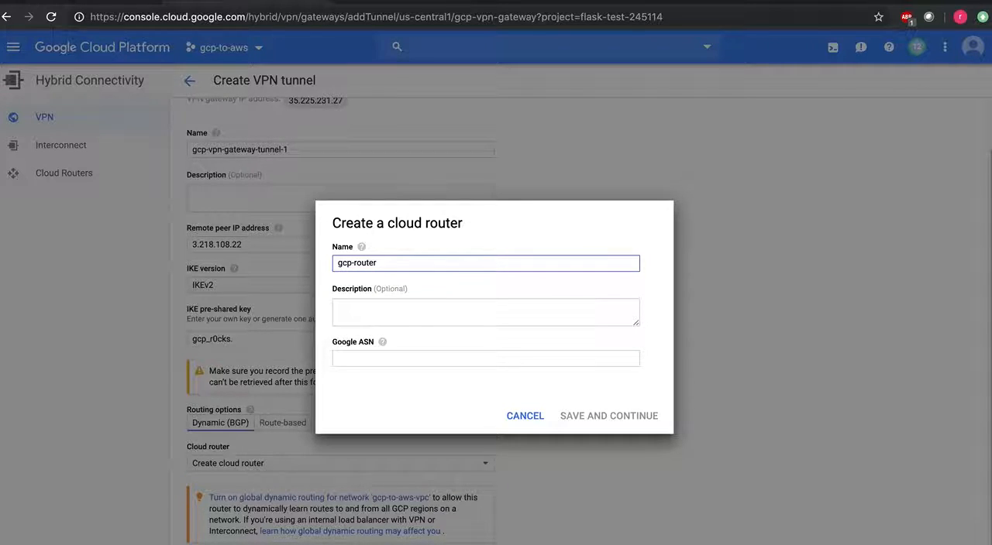
text(6)
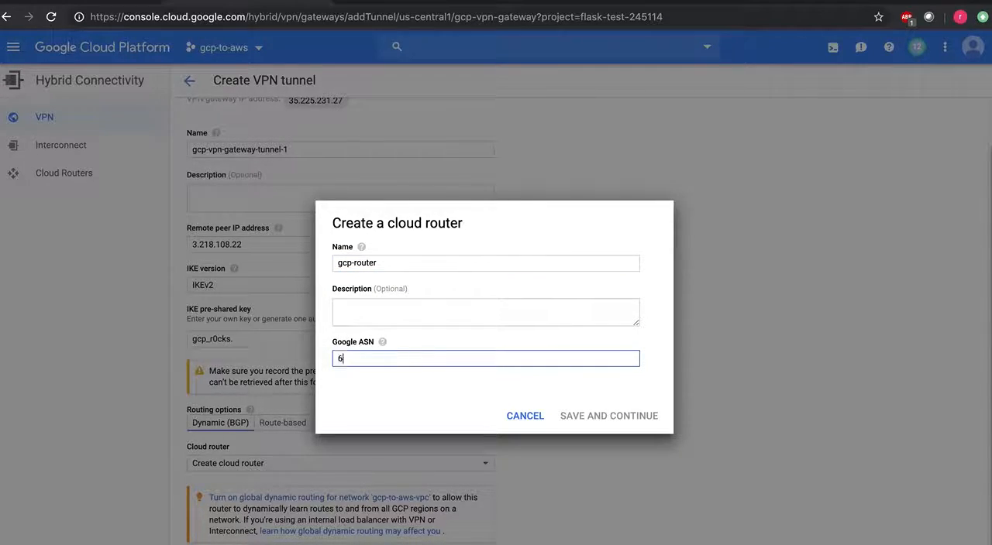
text(5434)
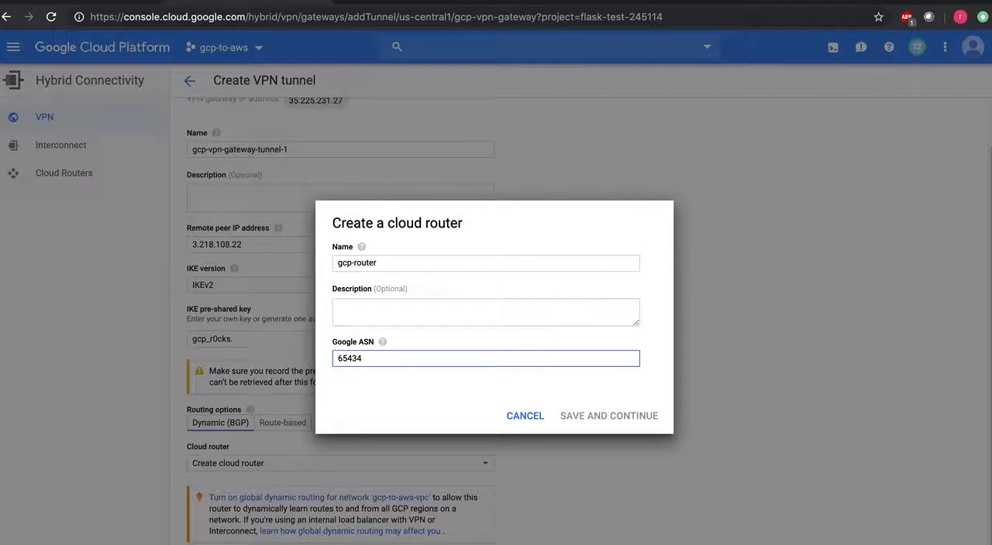
mouse_move(608, 416)
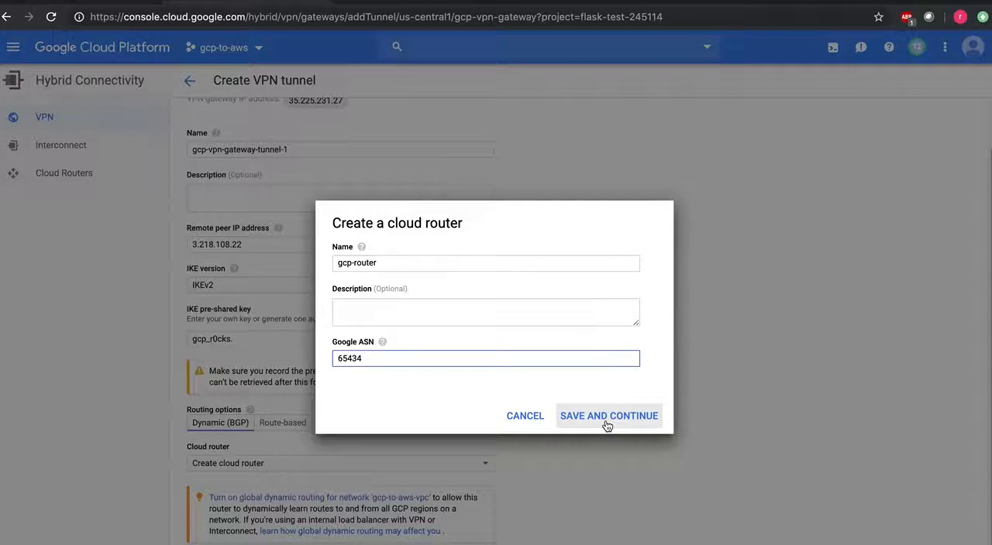
click(609, 416)
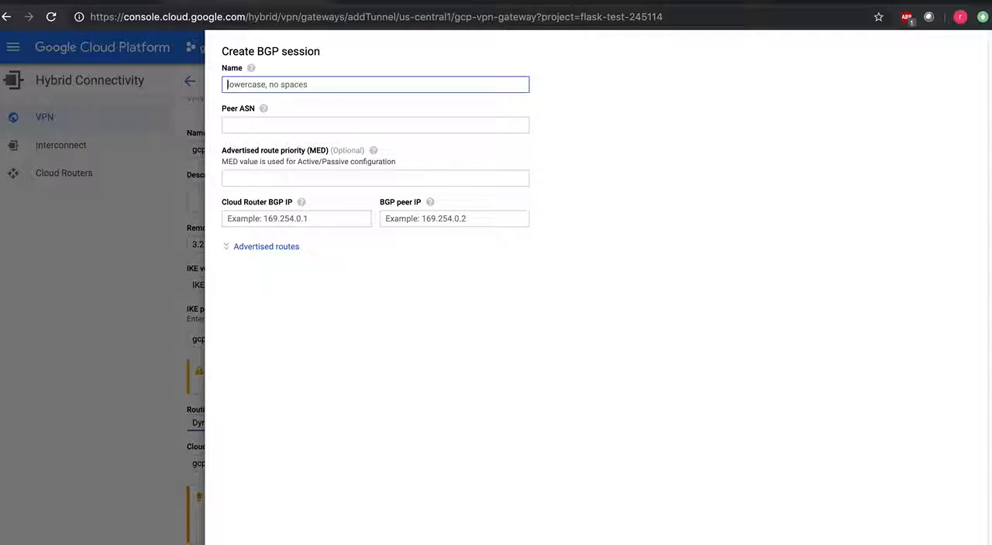
Step: Name the BGP session gcp-bgp-session-1 and set peer ASN 64512
text(gcp-bgp-session-1)
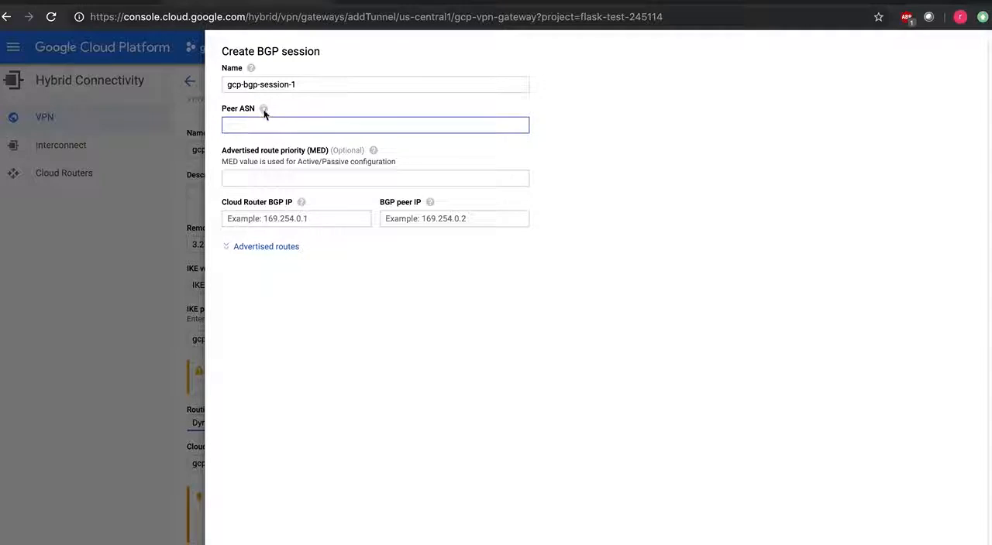
click(375, 125)
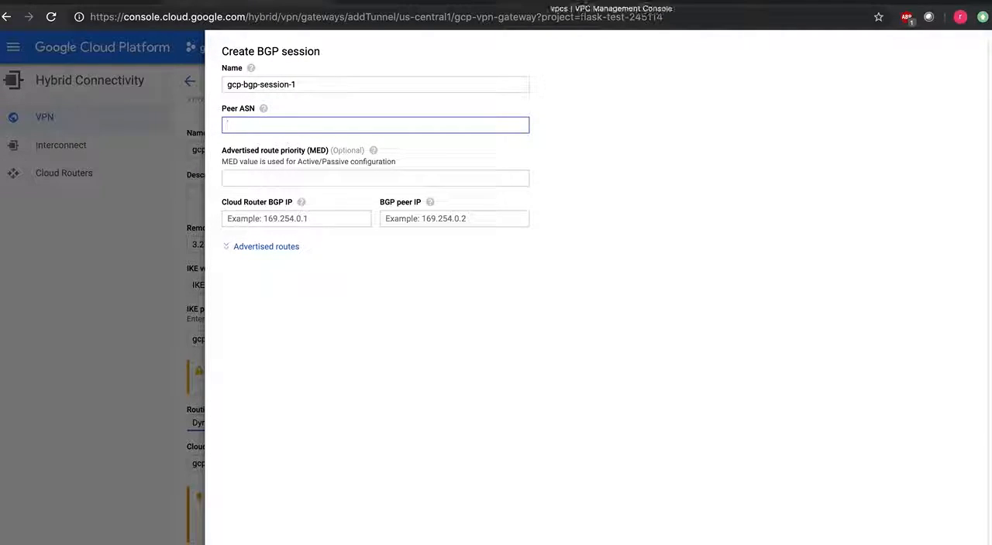
text(5)
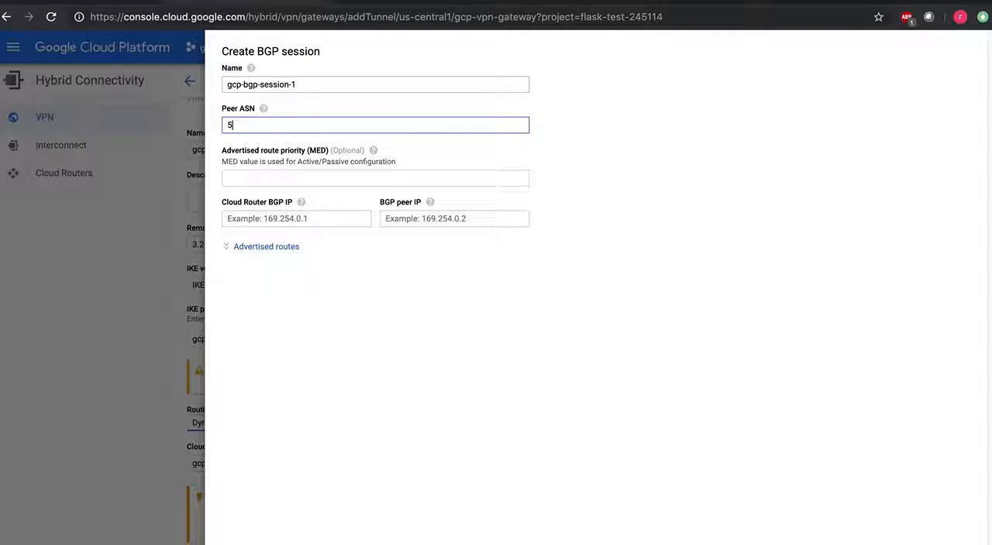
text(6)
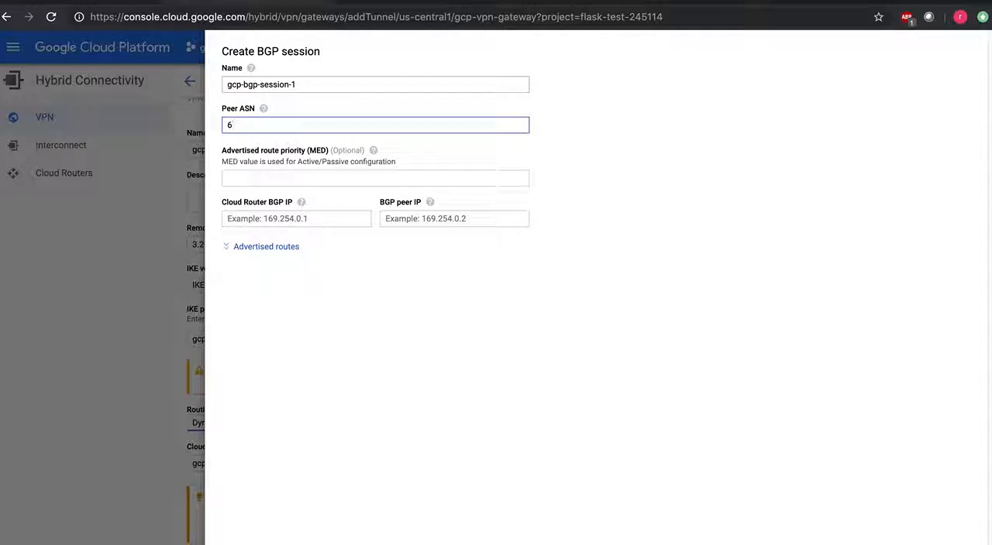
text(64512)
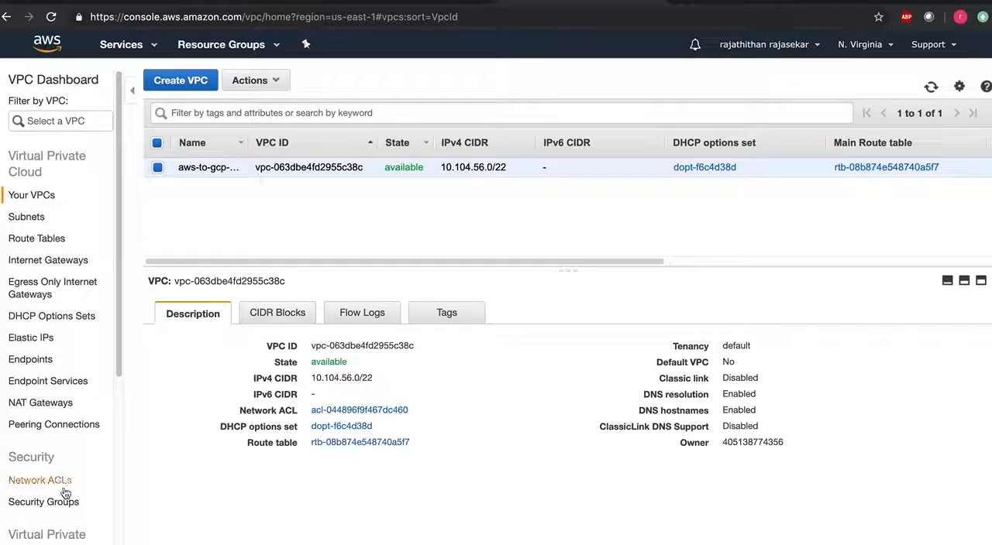
scroll(down, 3)
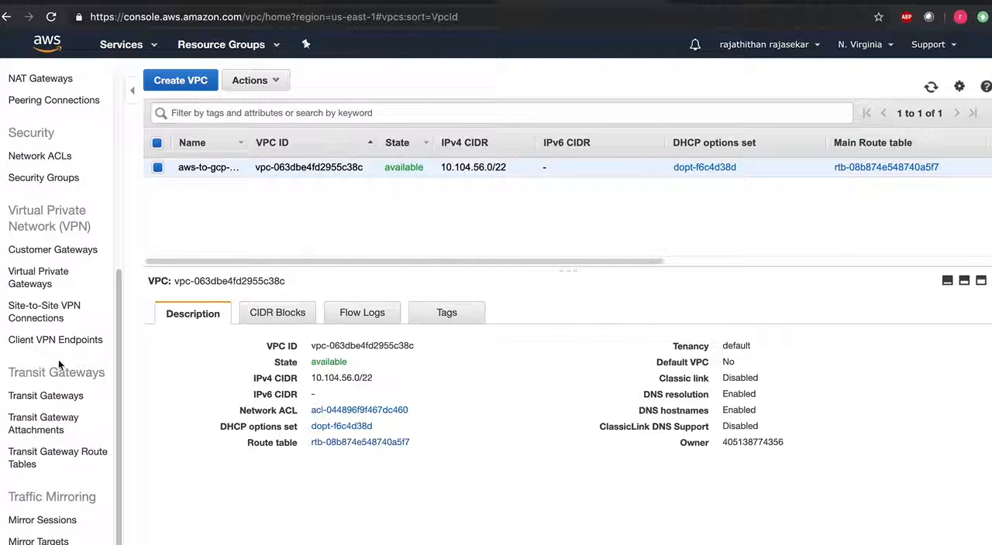
Step: Copy the first AWS tunnel's inside IPs into the BGP addresses (169.254.45.244, 169.254.45.24)
click(38, 278)
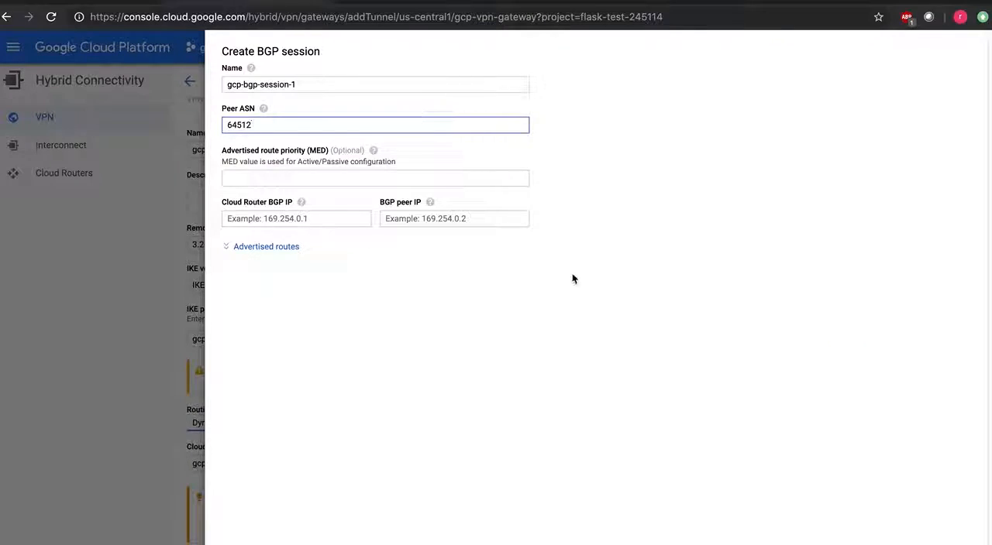
click(295, 218)
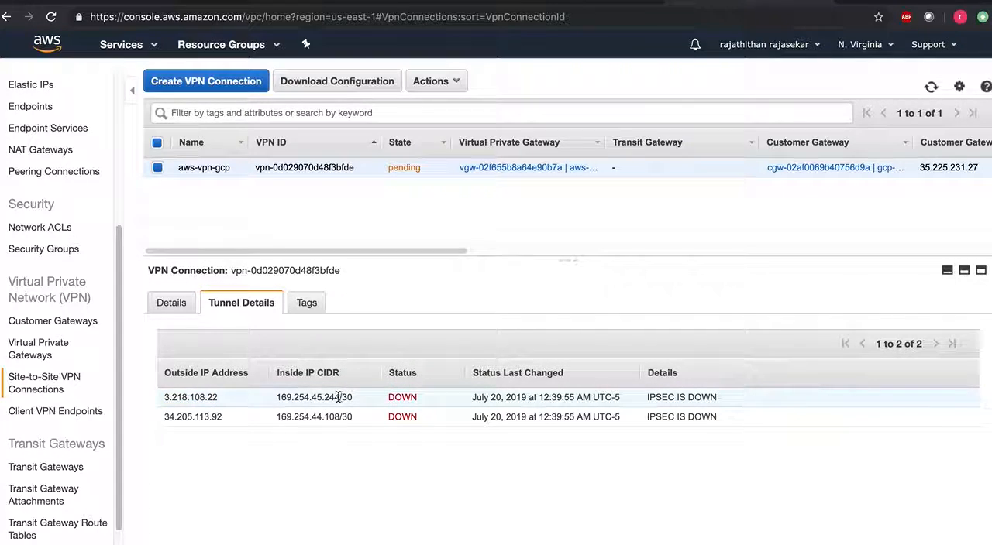
double_click(314, 398)
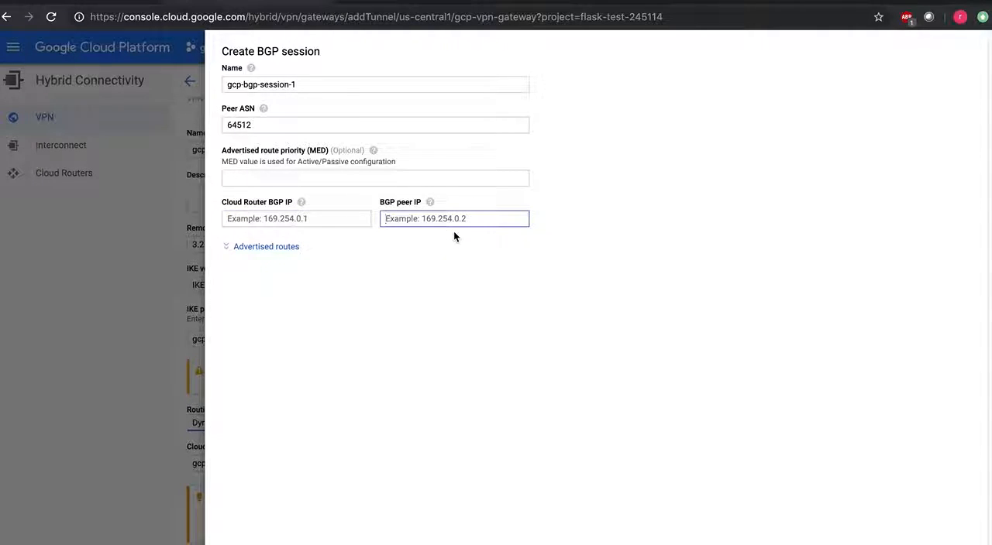
text(169.254.45.244)
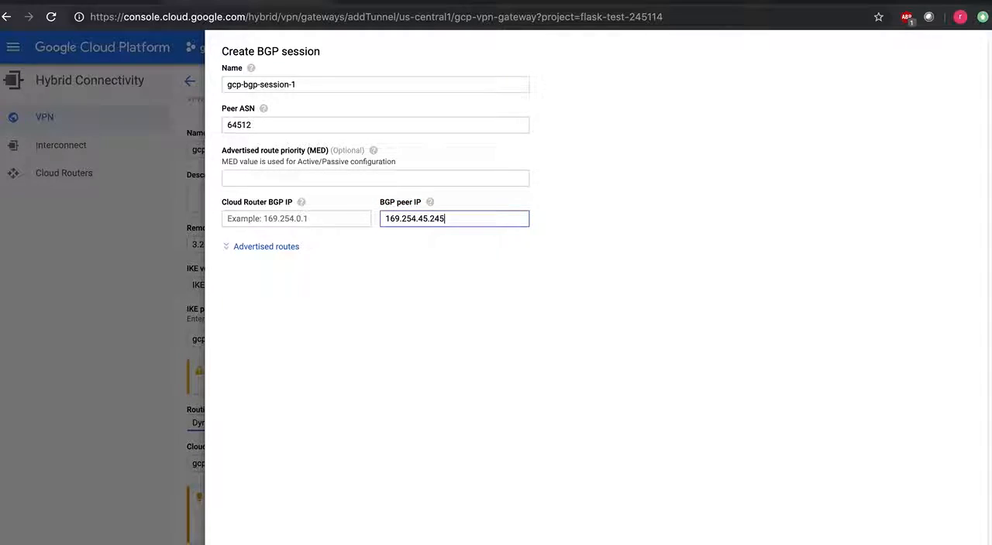
click(296, 219)
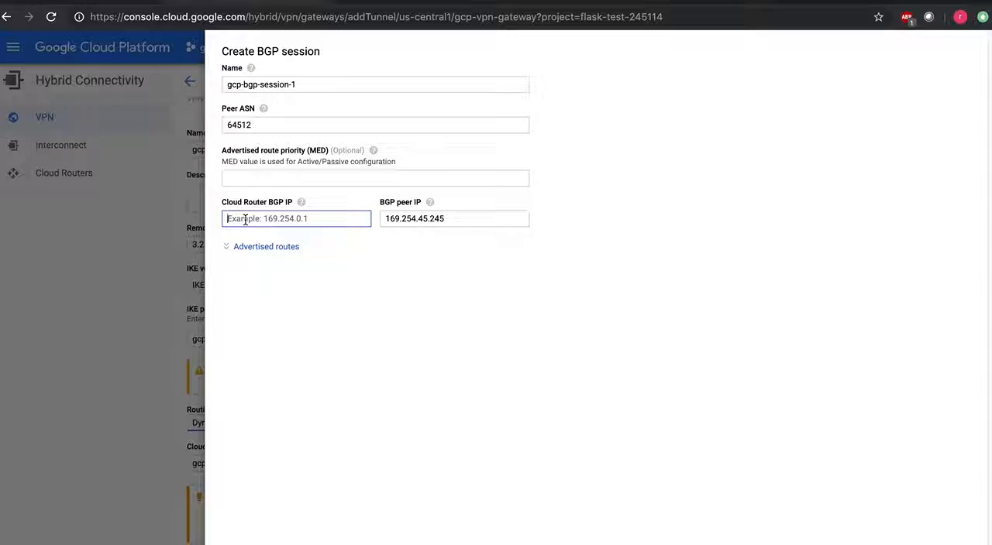
text(169.254.45.24)
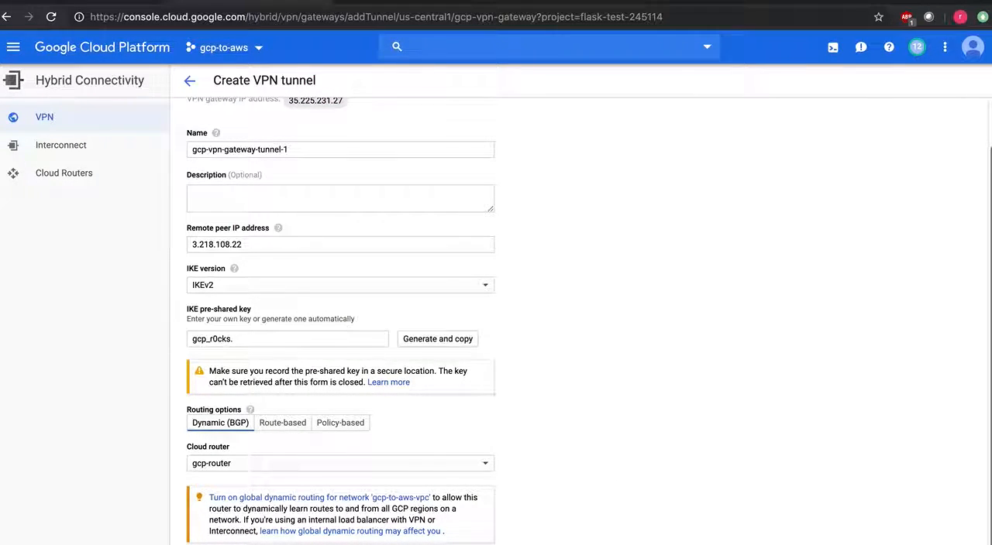
scroll(down, 3)
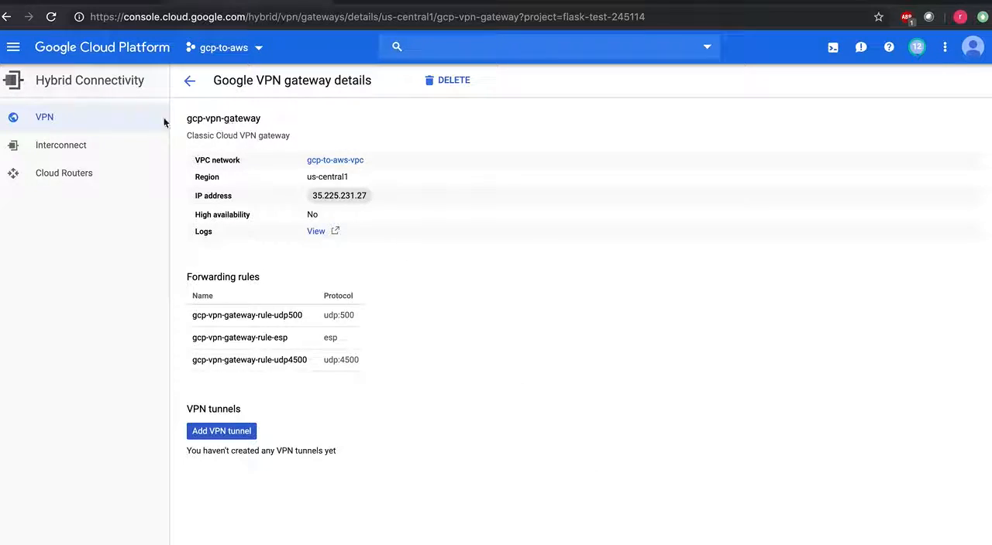
Step: Select gcp-to-aws-router in the Cloud Routers list for deletion
click(64, 173)
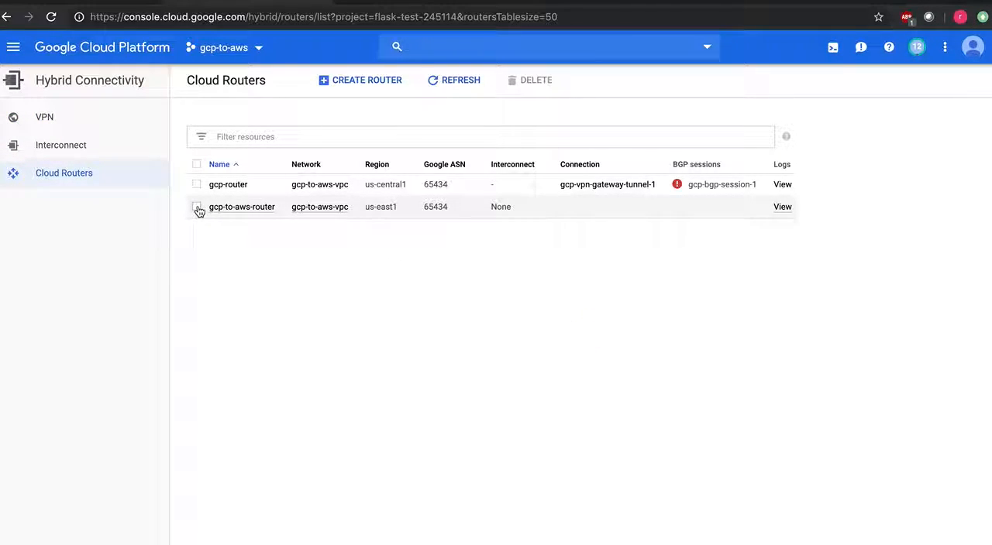
click(197, 207)
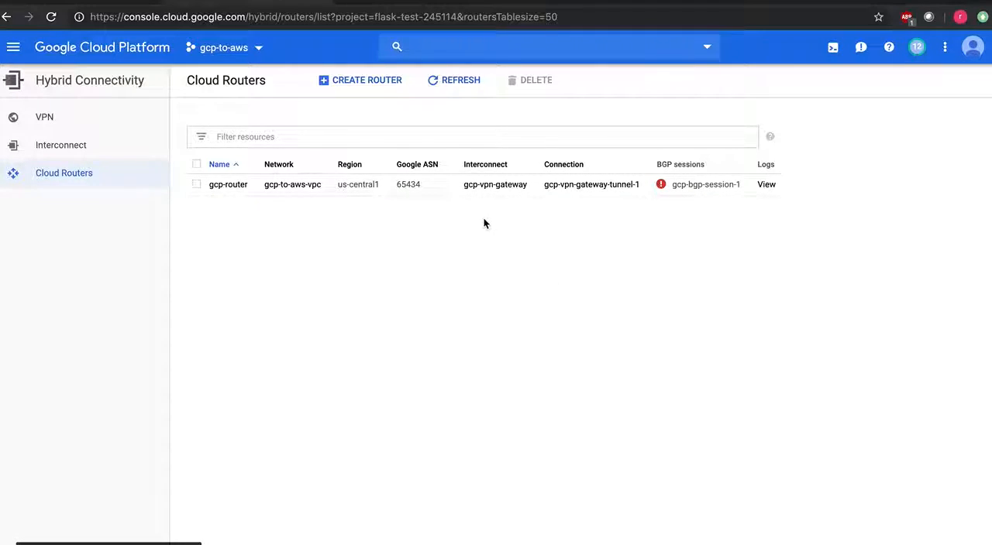
mouse_move(443, 264)
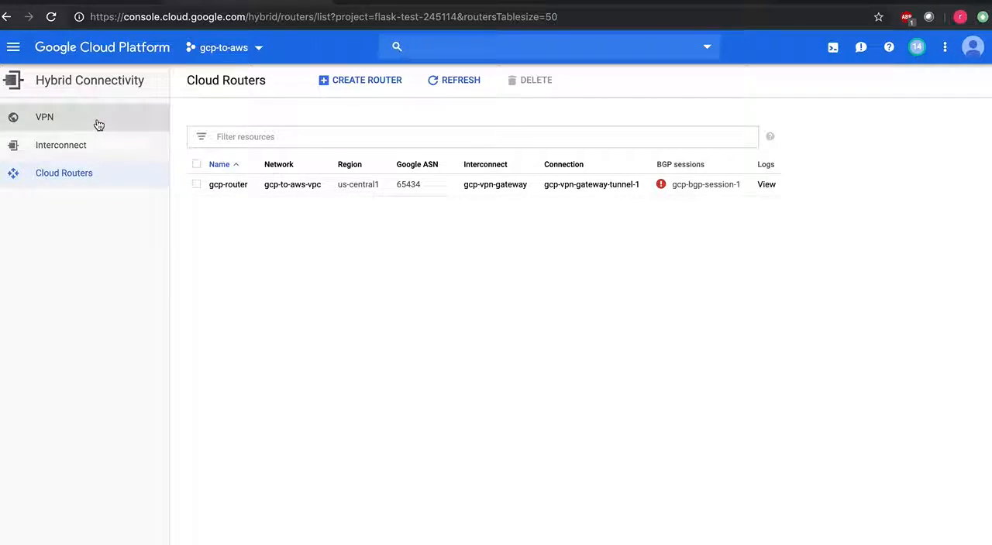
Step: Add a second tunnel to gcp-vpn-gateway from the Cloud VPN gateways list
click(44, 117)
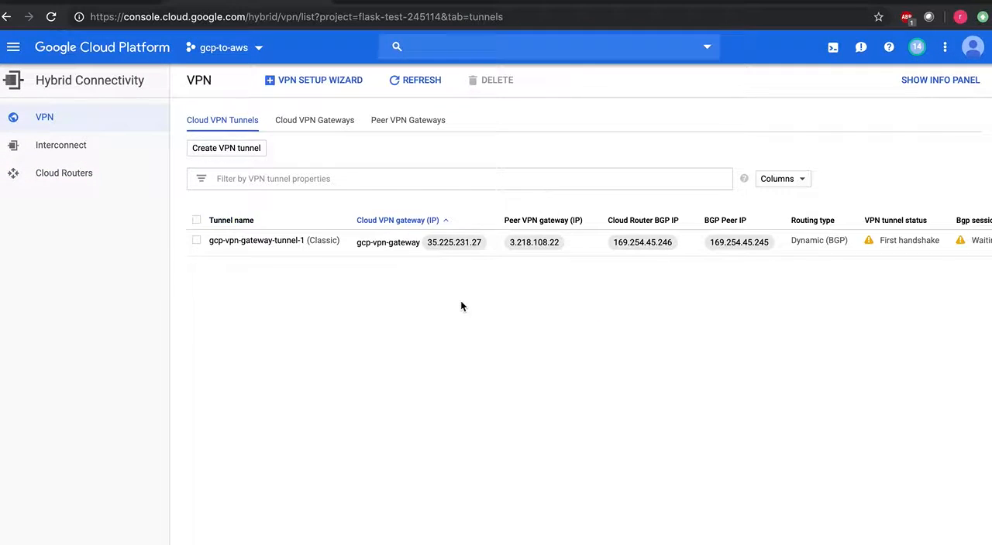
mouse_move(787, 410)
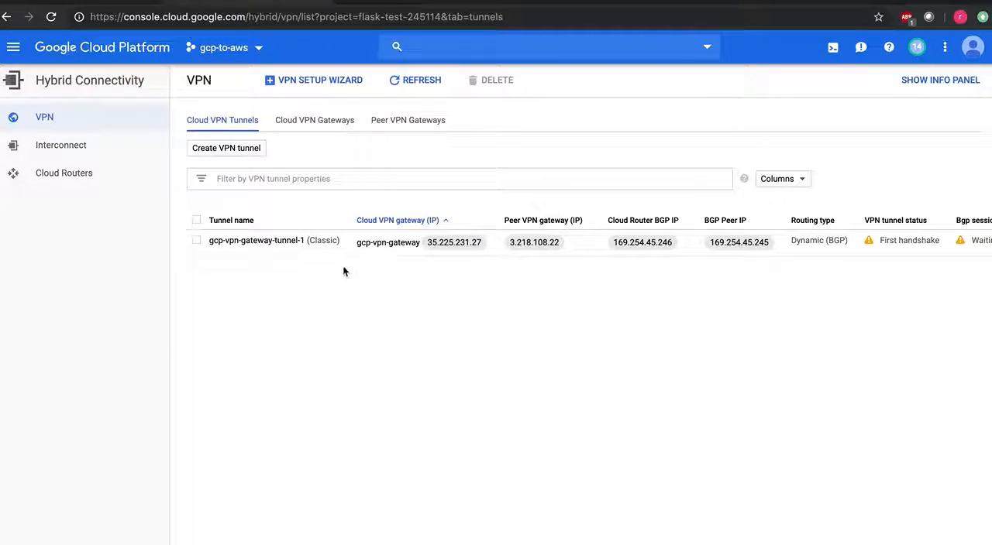
click(314, 120)
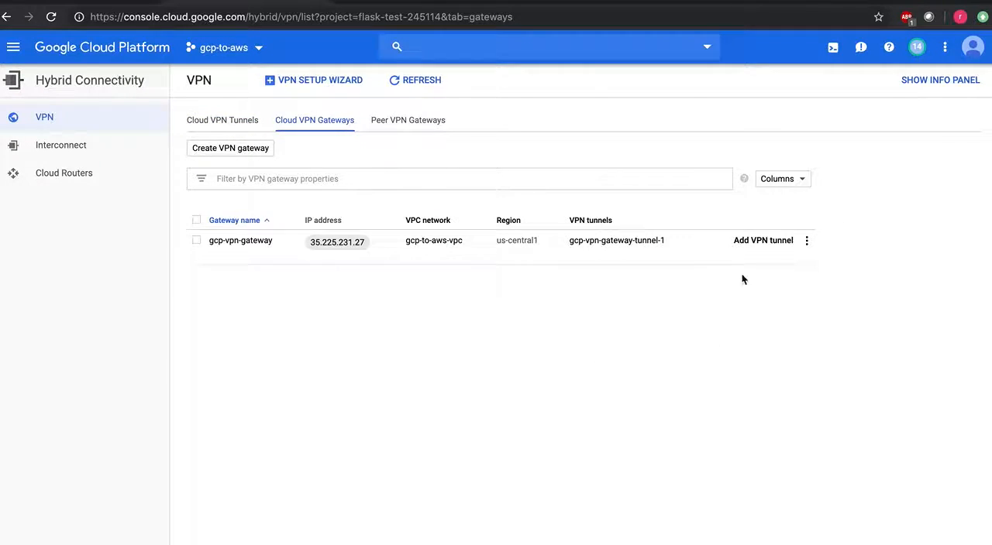
click(761, 241)
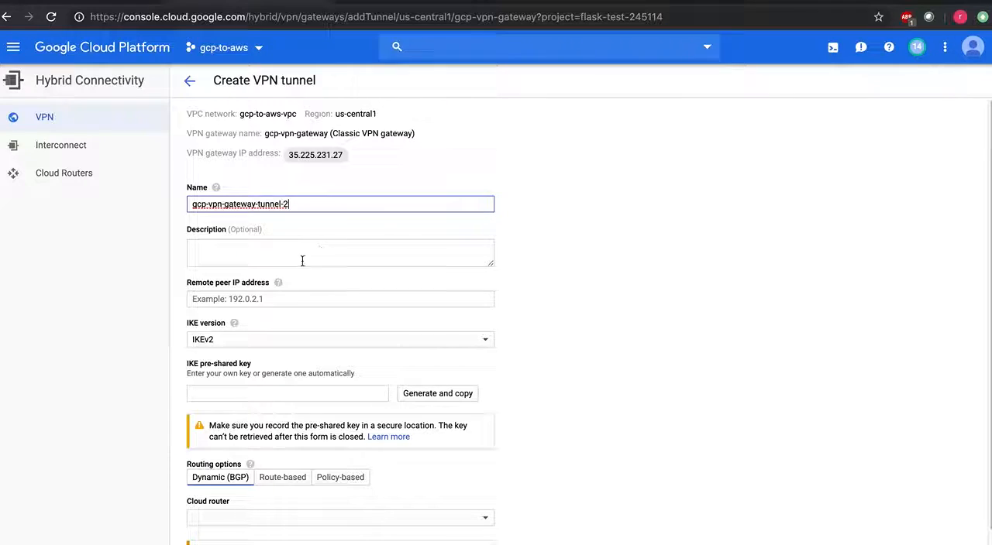
Step: Enter remote peer 34.205.113.92 and a pre-shared key, and pick gcp-router
click(340, 299)
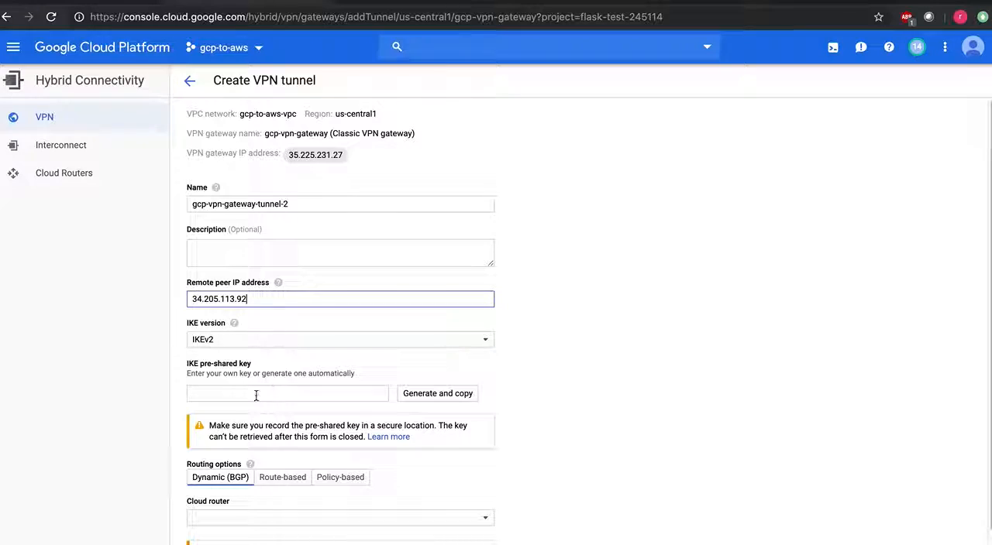
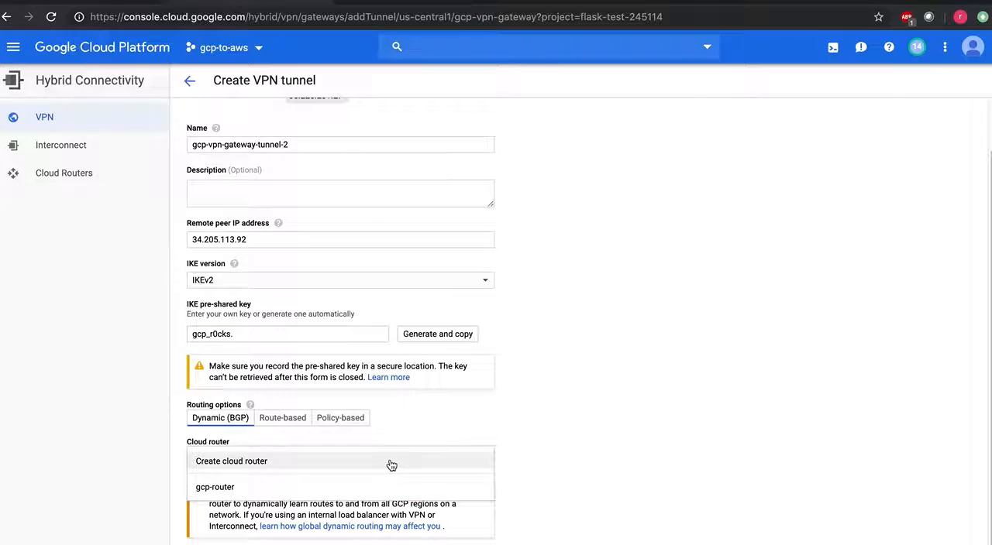
click(215, 487)
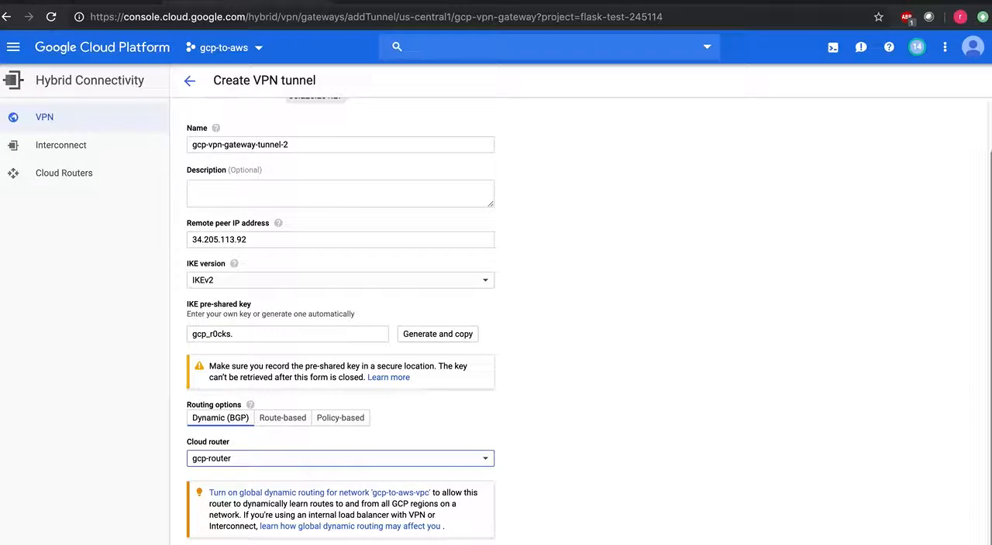
scroll(down, 3)
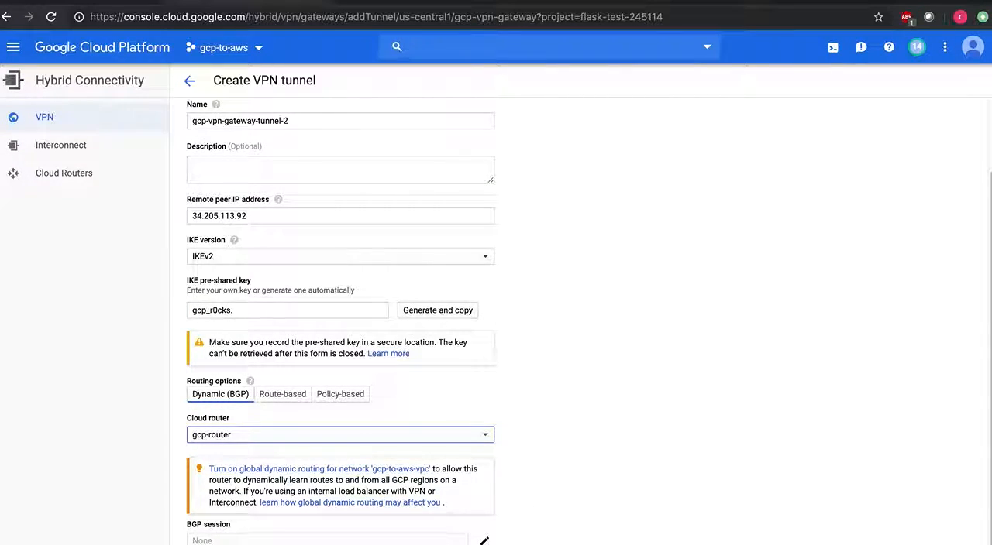
Step: Fill gcp-bgp-session-2 with peer ASN 64512 and BGP IPs 169.254.44.110 and 169.254.44.109
click(484, 540)
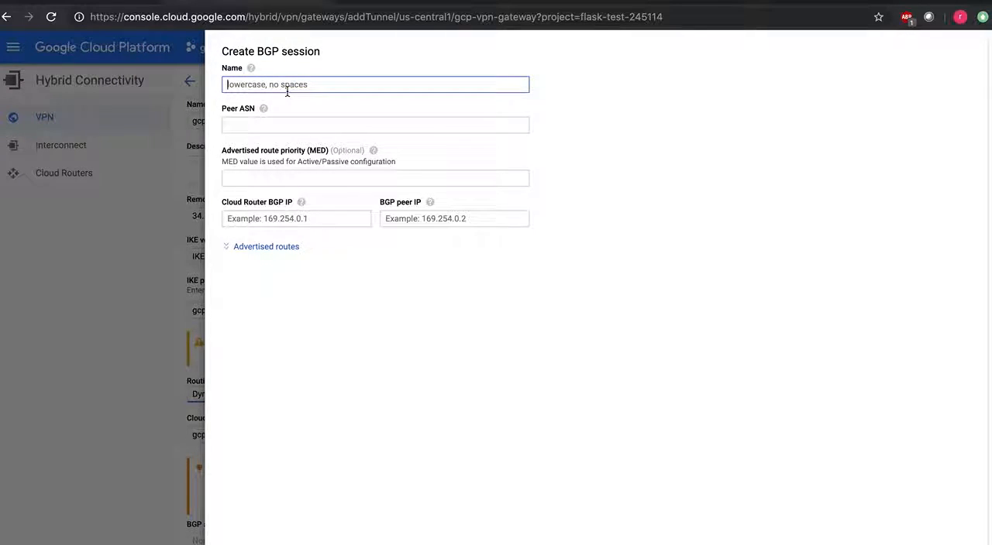
text(gcp-bgp-session-2)
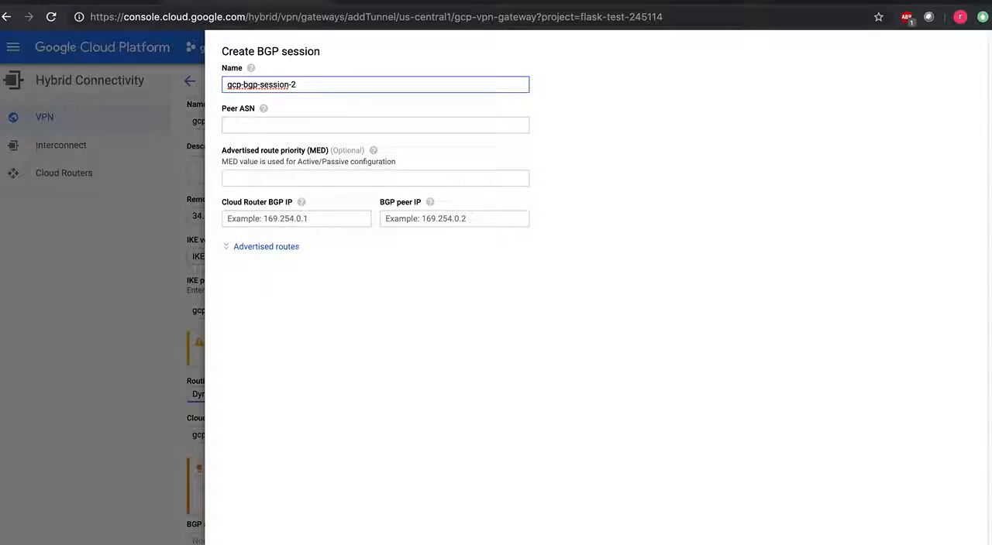
click(375, 124)
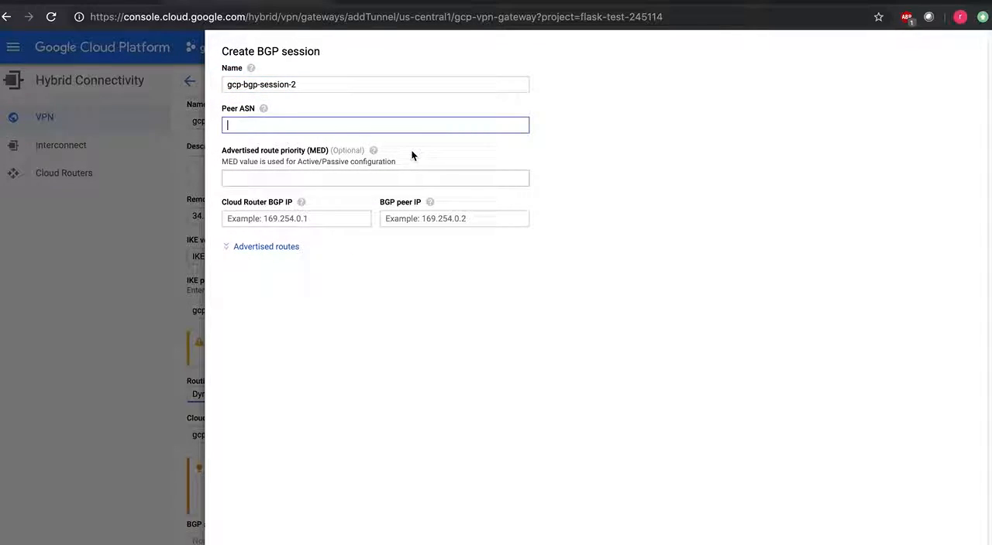
text(64512)
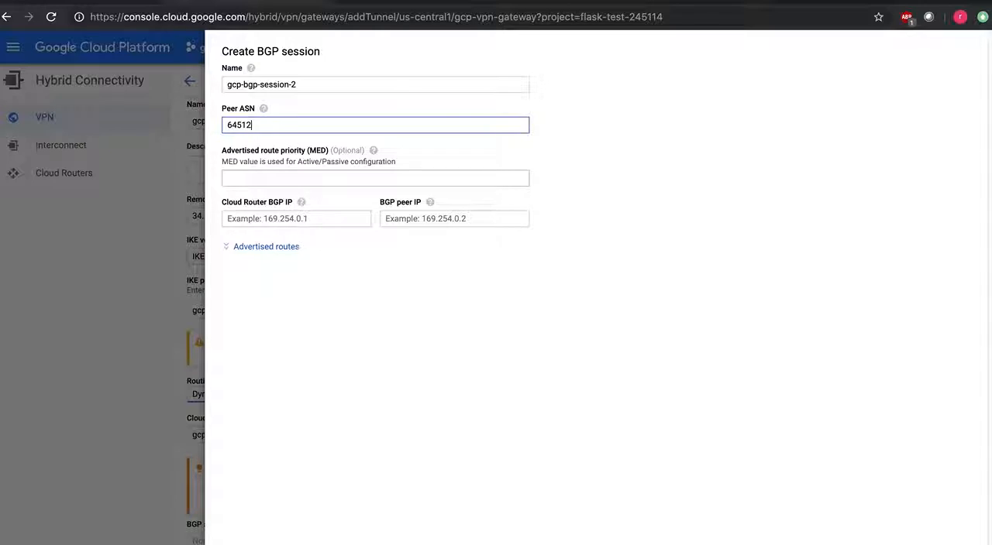
click(295, 218)
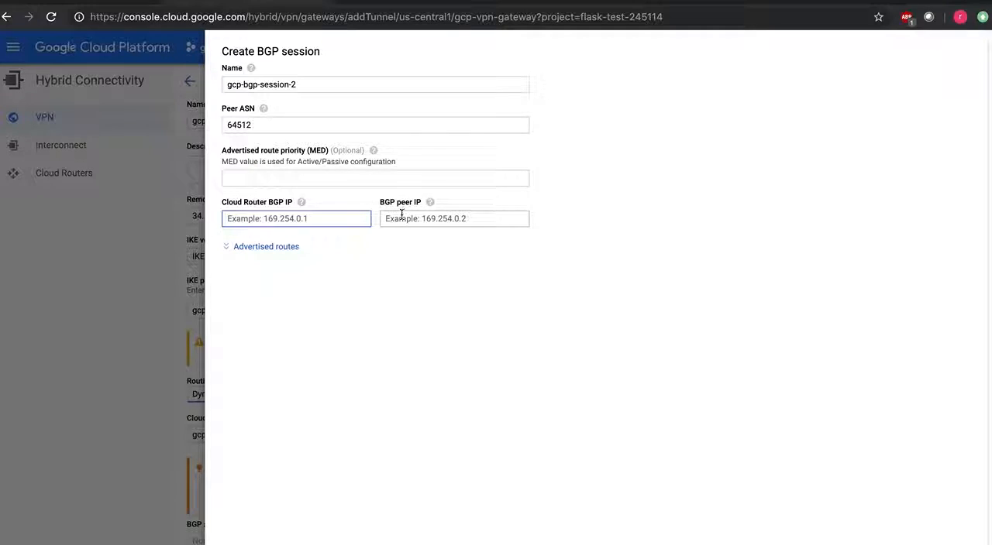
text(169.254.44.109)
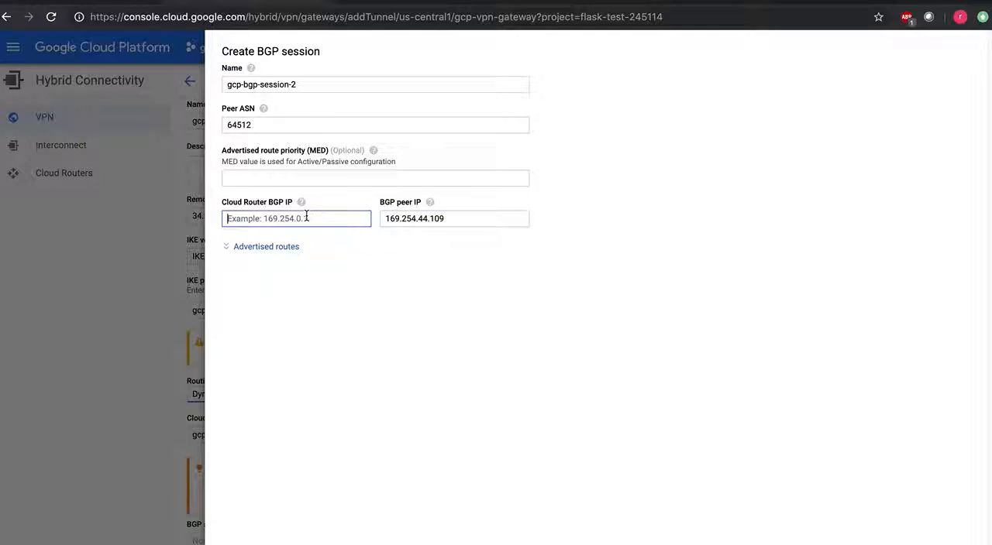
text(169.254.44.10)
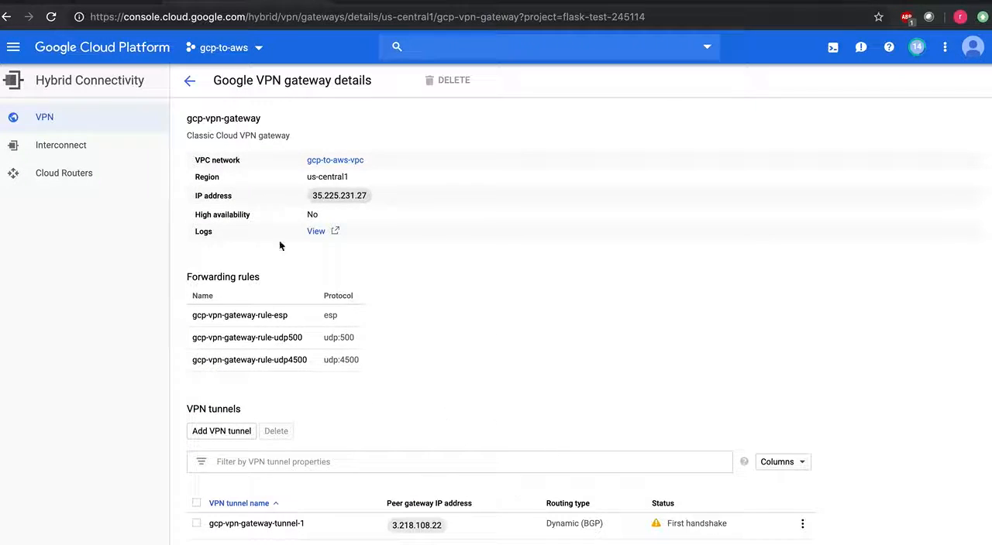
Step: Return to the Cloud VPN Tunnels list and scroll across to see both tunnels' BGP details
click(221, 431)
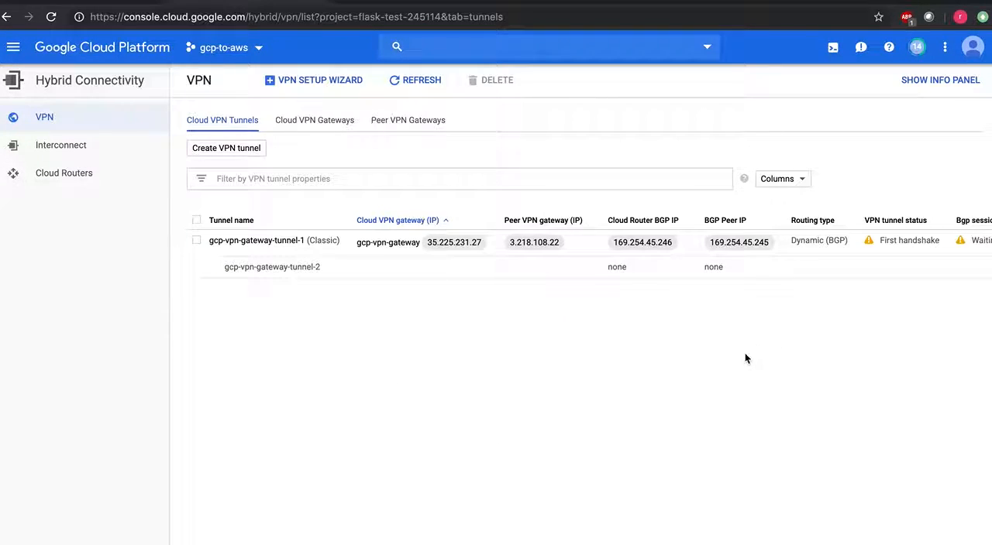
scroll(right, 3)
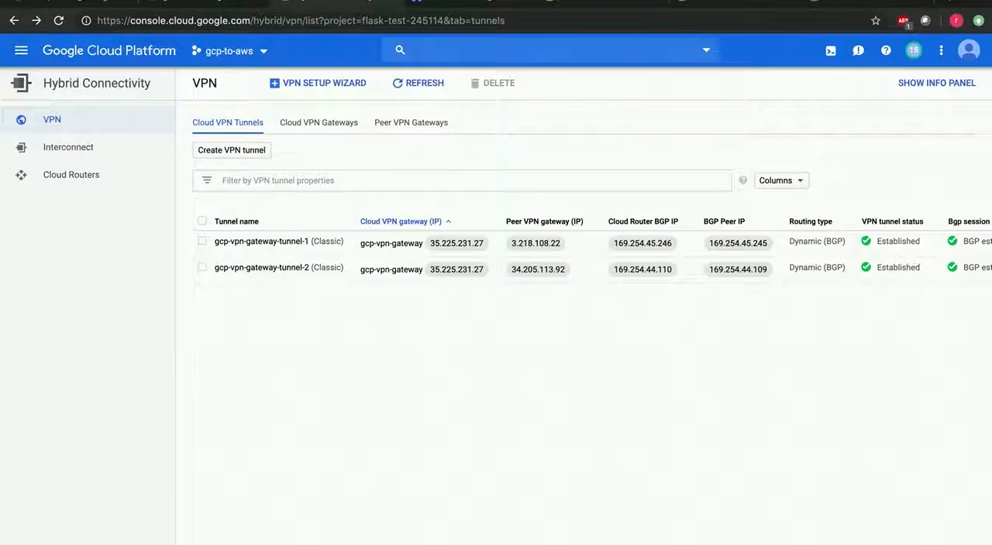
scroll(right, 3)
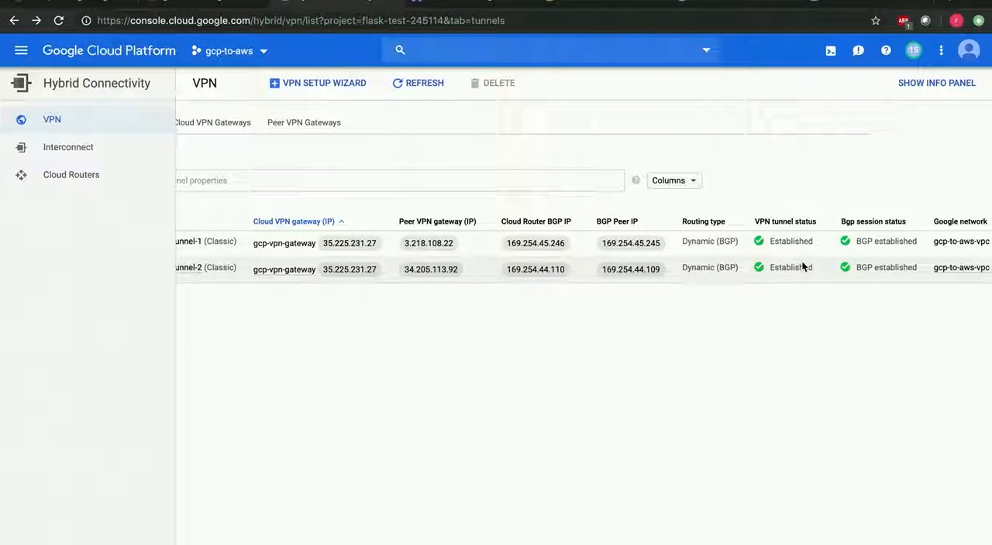
mouse_move(823, 246)
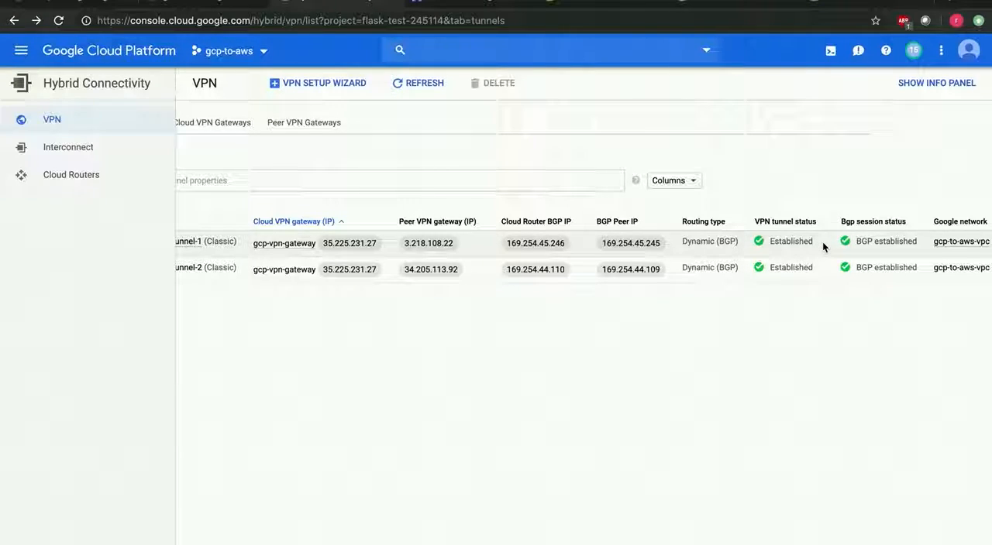
mouse_move(869, 264)
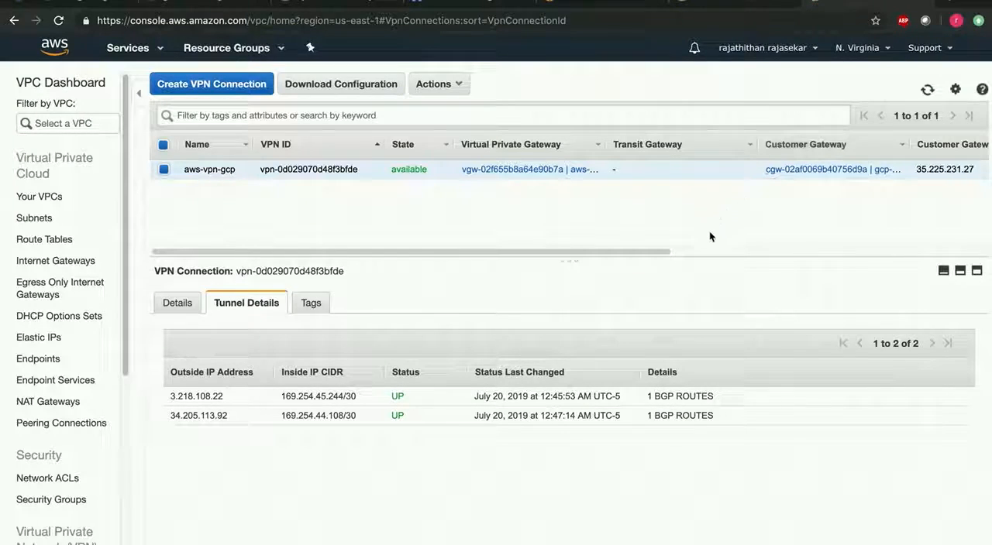
mouse_move(345, 488)
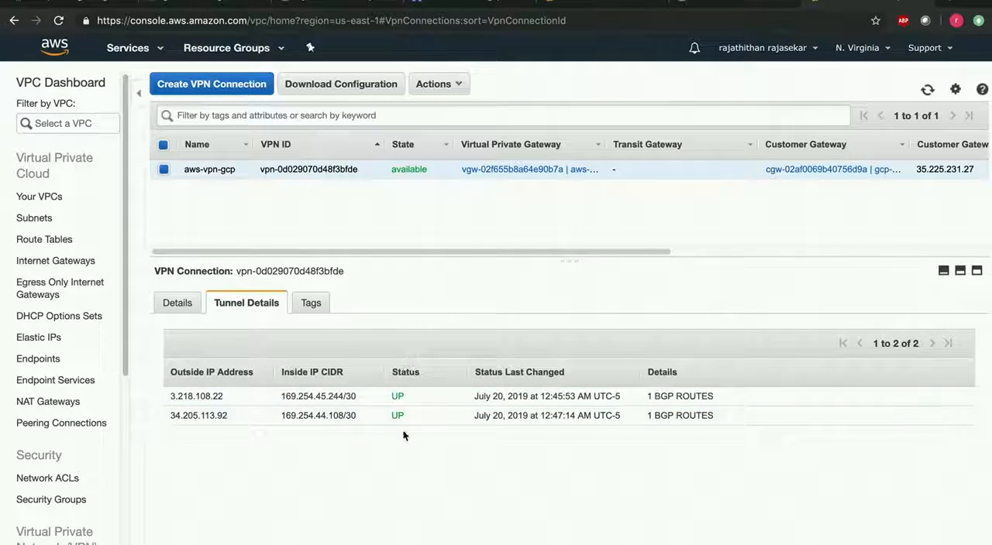
mouse_move(674, 432)
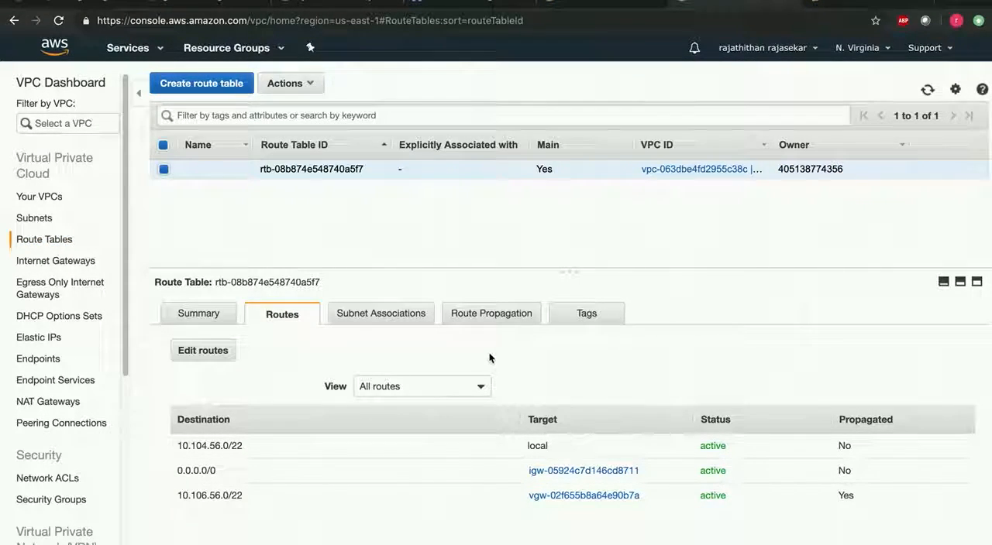
mouse_move(542, 529)
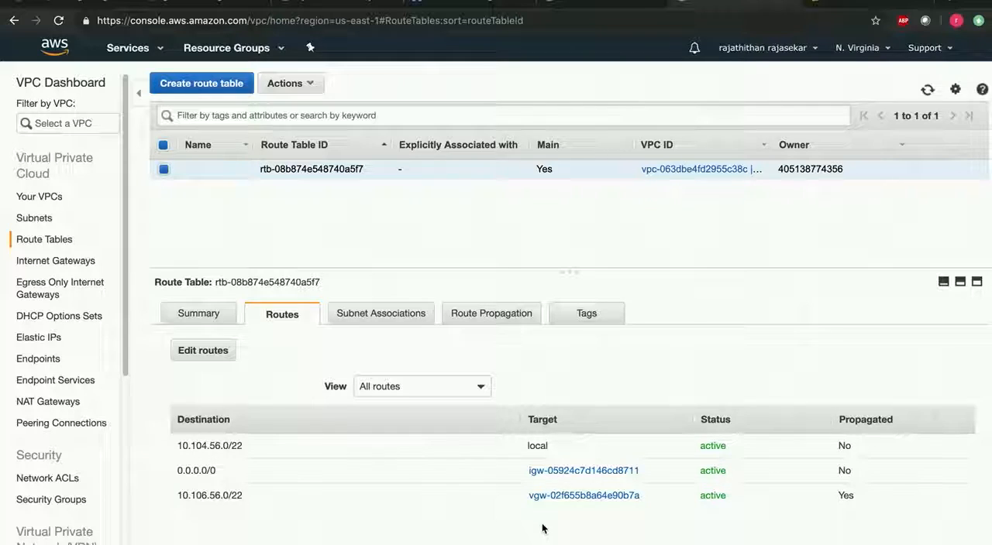
mouse_move(186, 512)
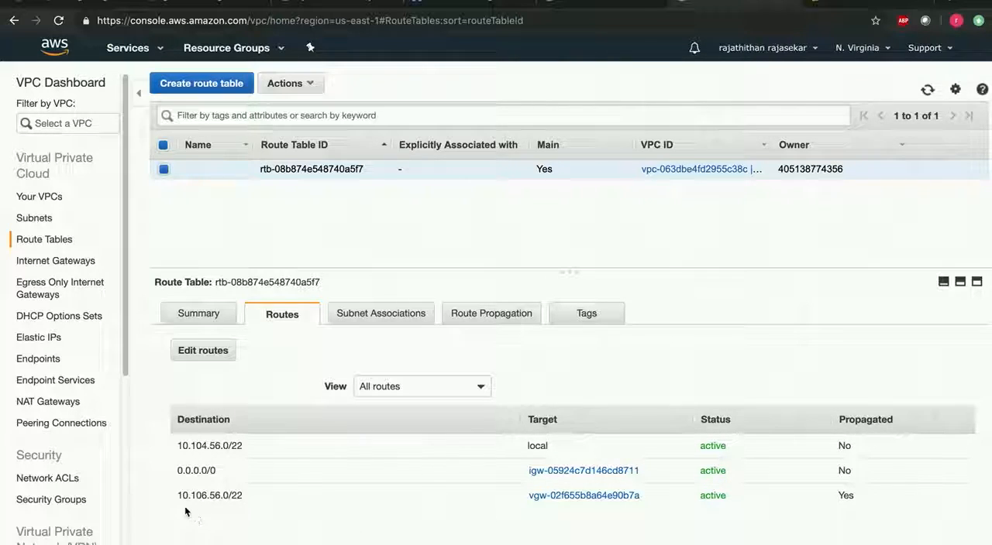
Step: Highlight the propagated 10.106.56.0/22 route in the AWS VPC route table
double_click(209, 495)
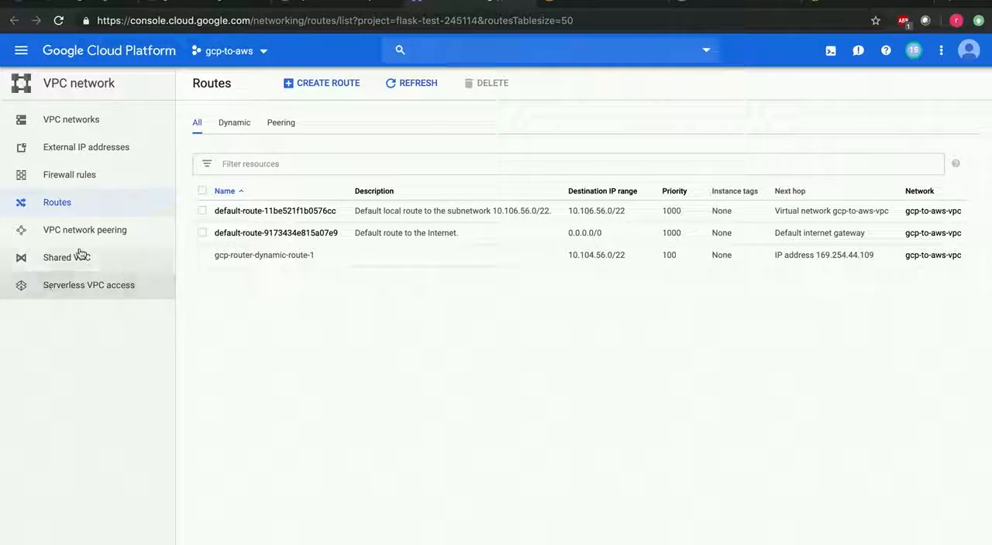
mouse_move(631, 263)
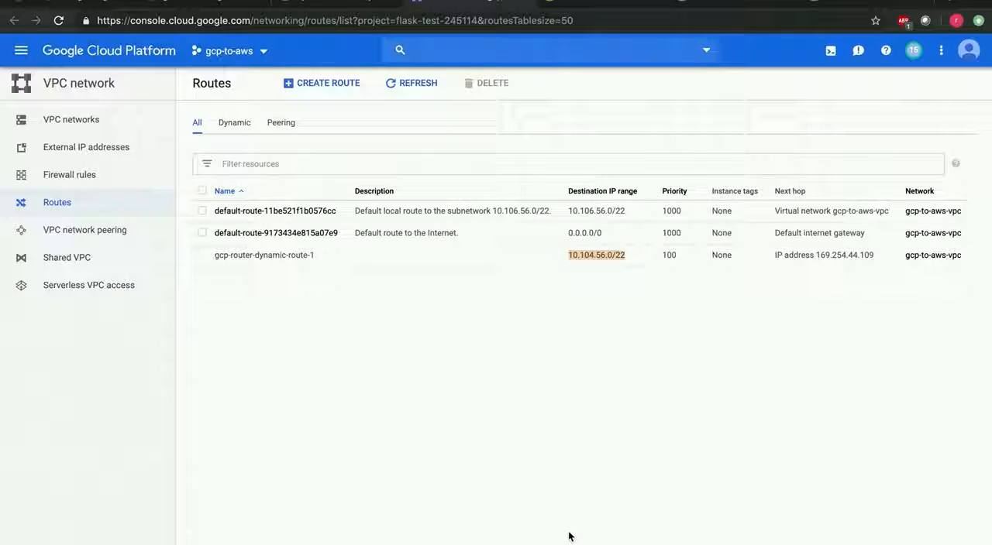
mouse_move(649, 378)
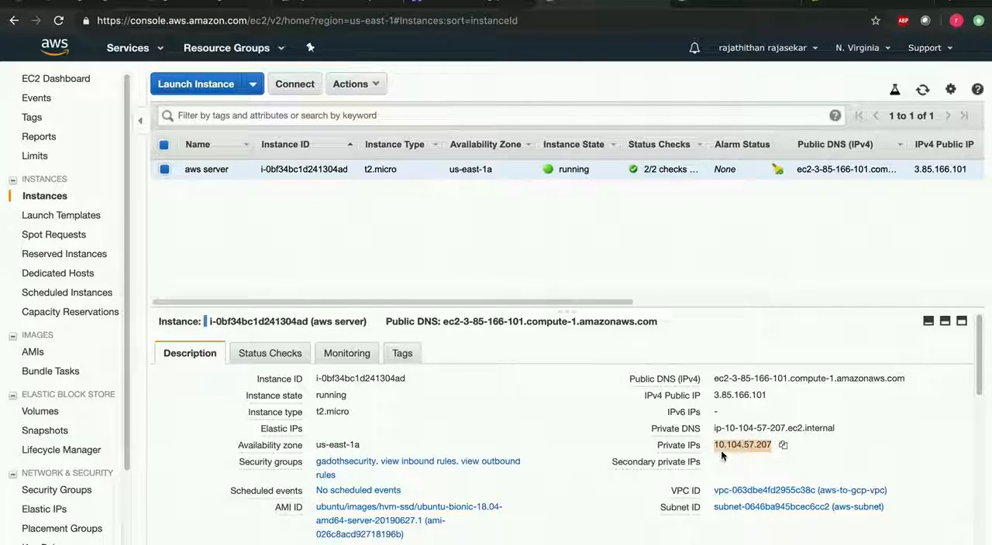
mouse_move(768, 452)
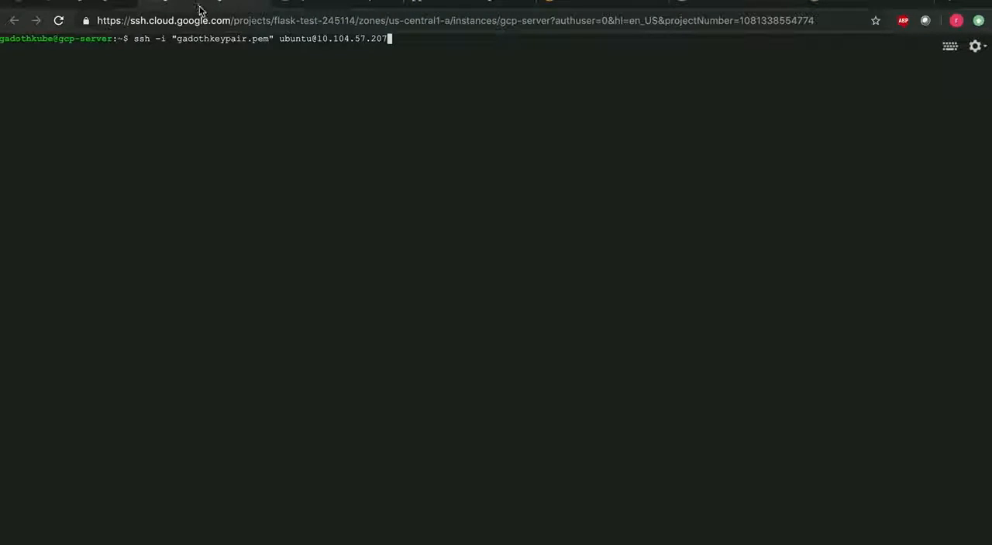
mouse_move(401, 88)
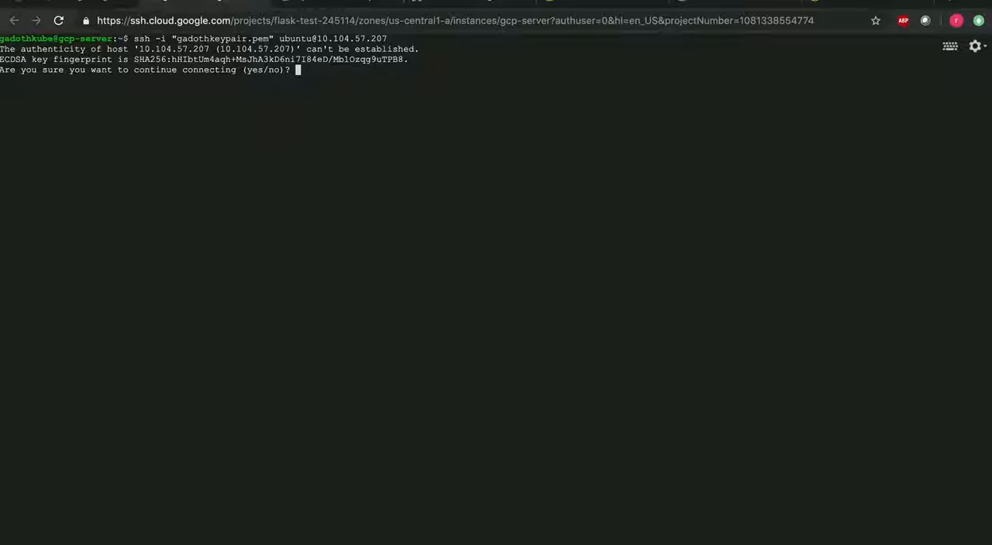
Step: Accept the 10.104.57.207 host key, chmod gadothkeypair.pem to 400, and clear the terminal
text(yes)
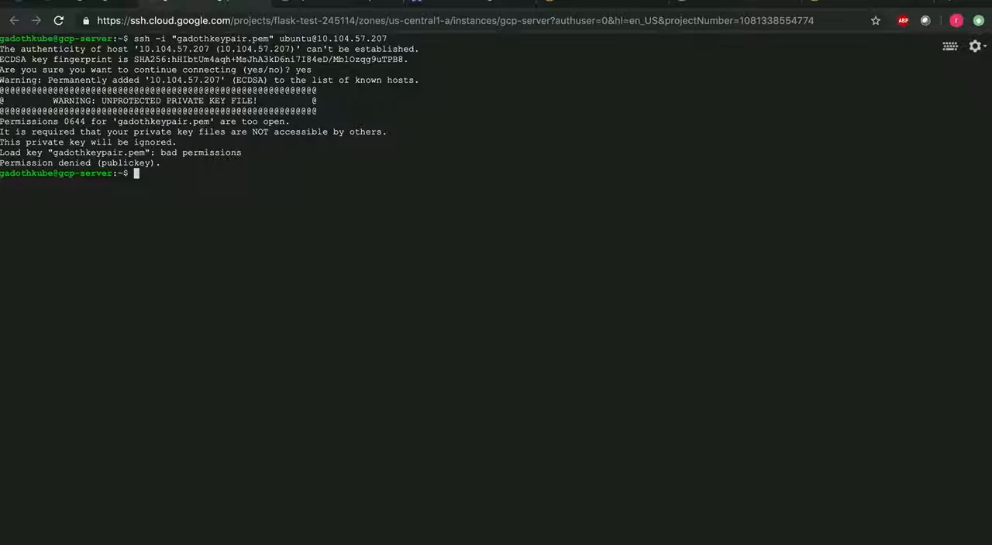
text(chmod)
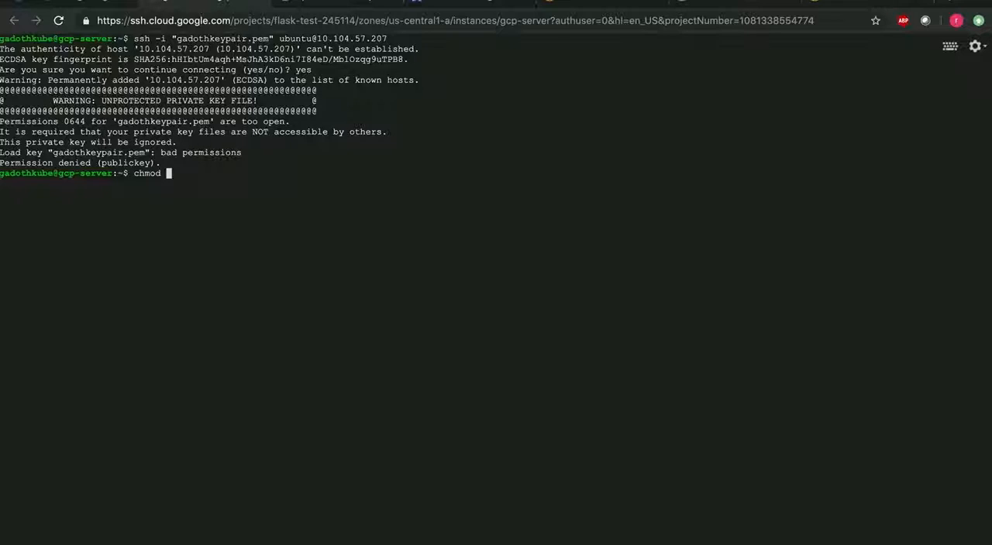
text(400 g)
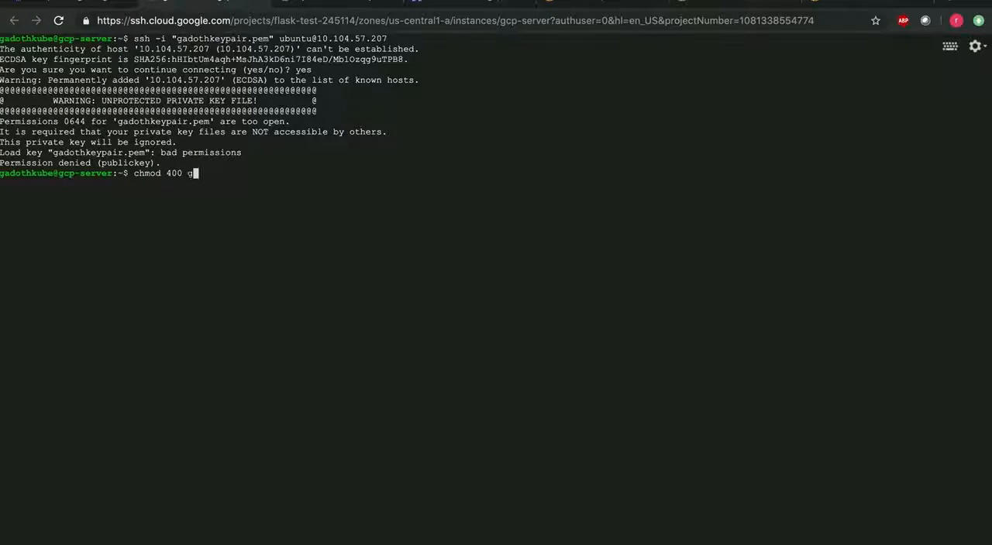
text(adothkeypair.pem)
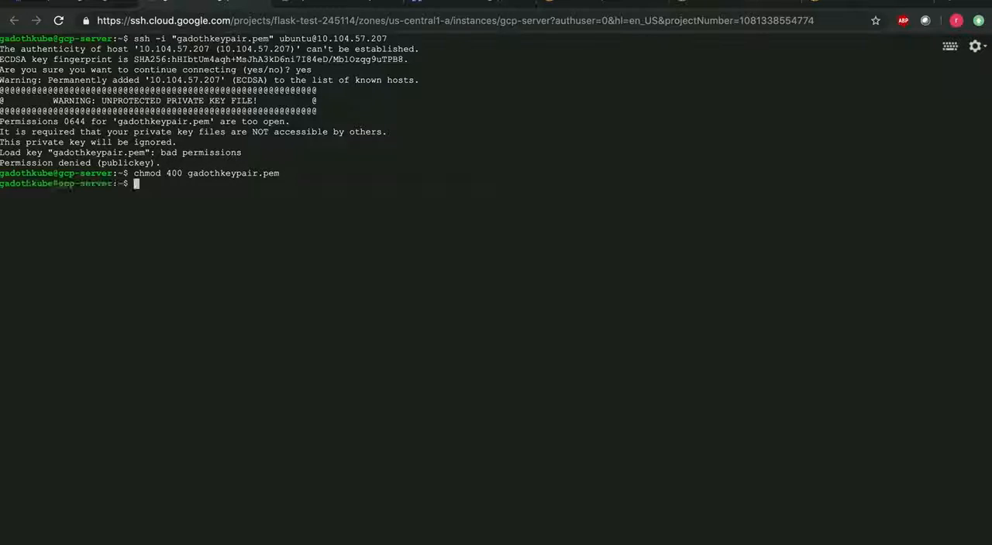
text(clear)
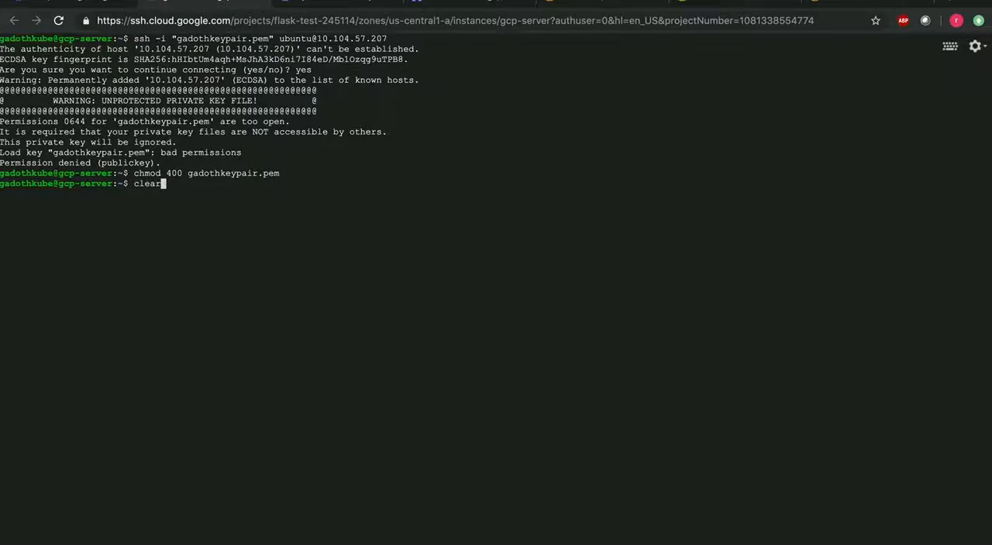